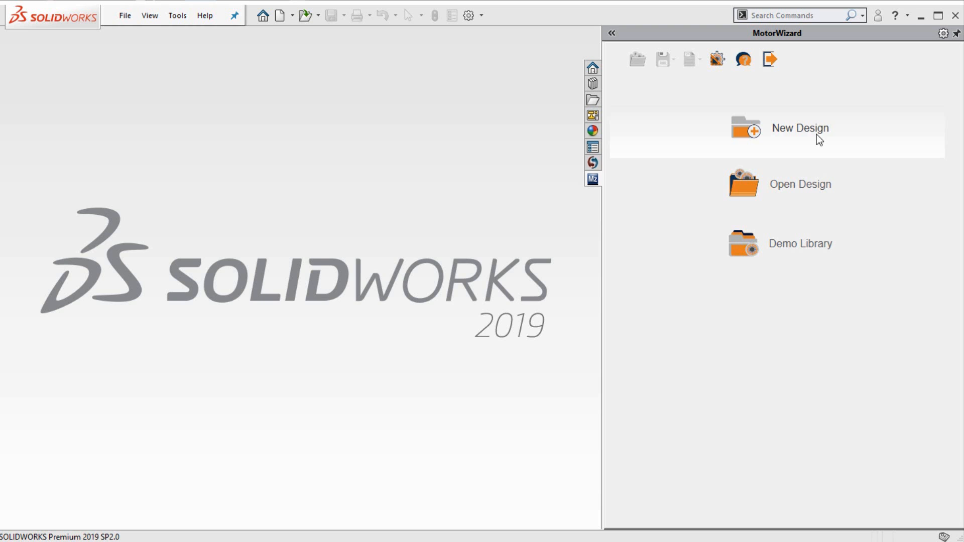
Step: Create a new design rated 13.4 A current, 300 V DC, 800 rpm and 3350 W
click(801, 128)
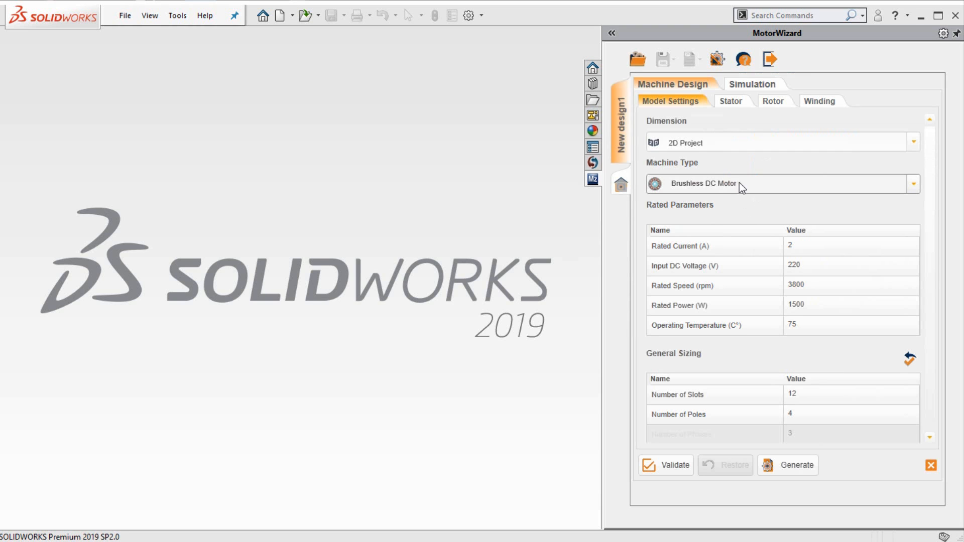
mouse_move(690, 177)
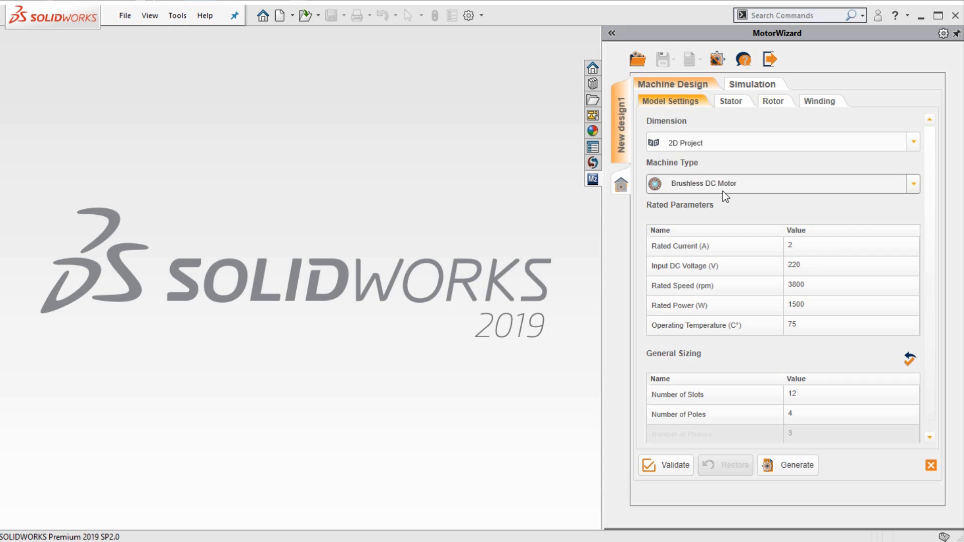
click(792, 245)
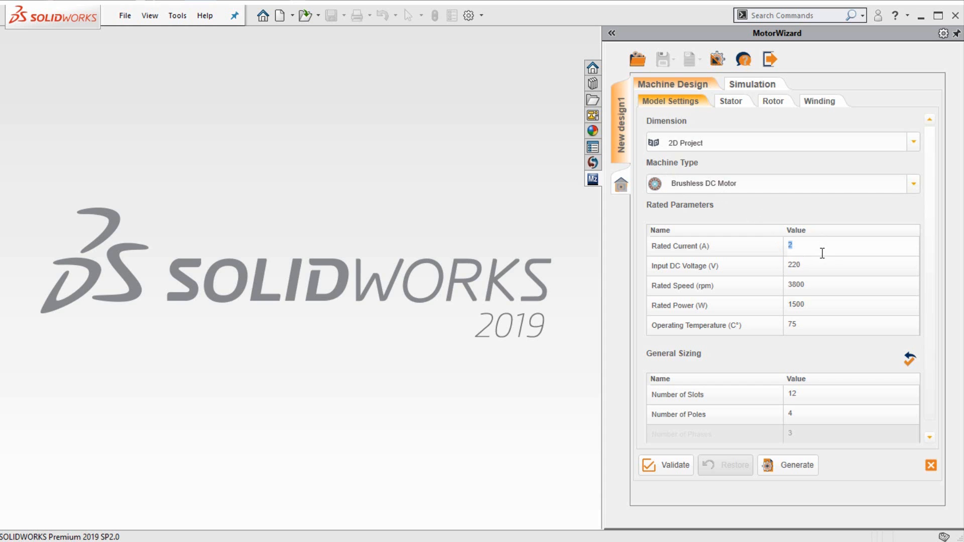
text(13.4)
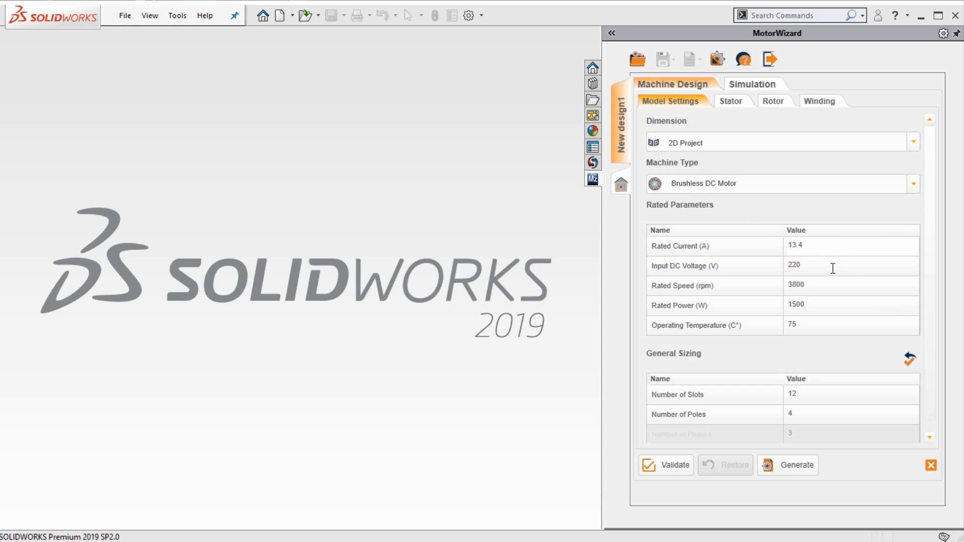
text(300)
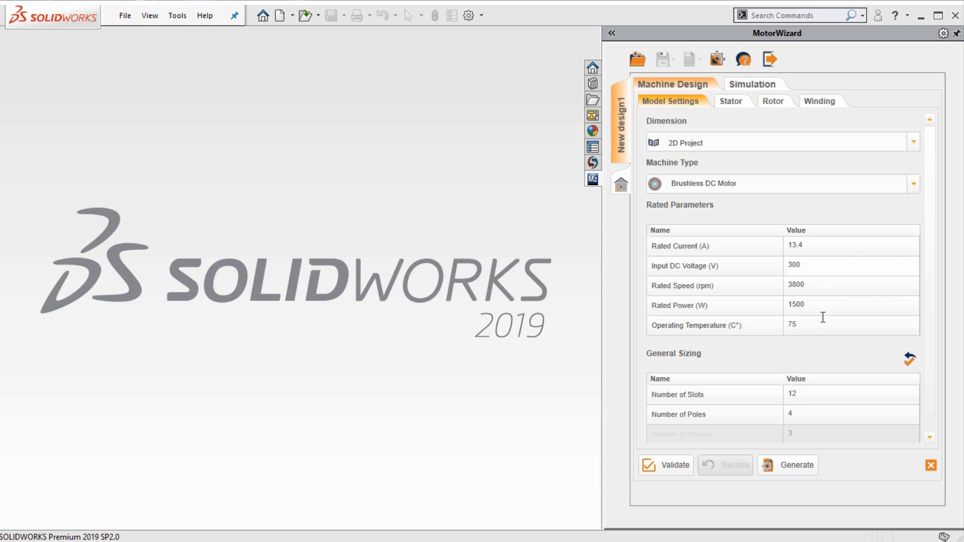
text(800)
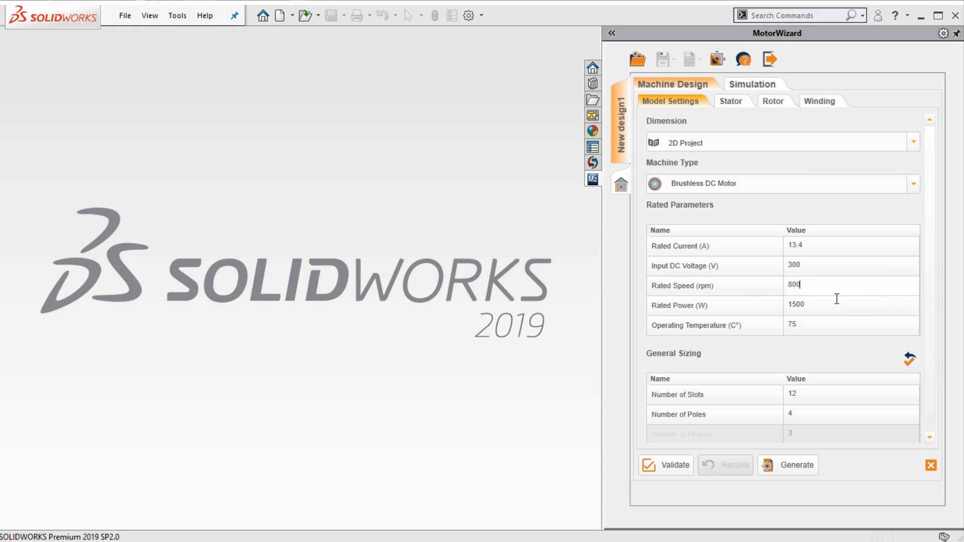
text(3350)
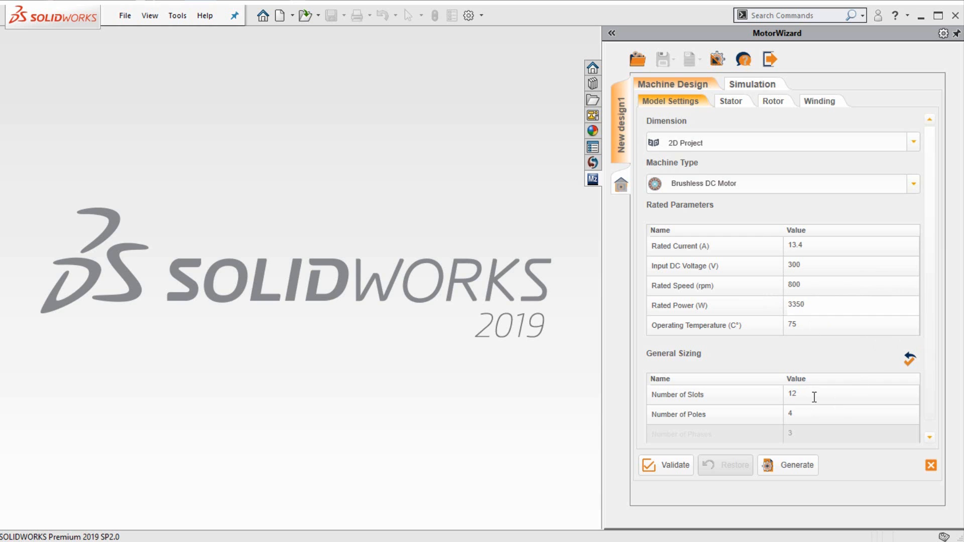
Step: Set Number of Slots to 24 and Number of Poles to 16
double_click(792, 394)
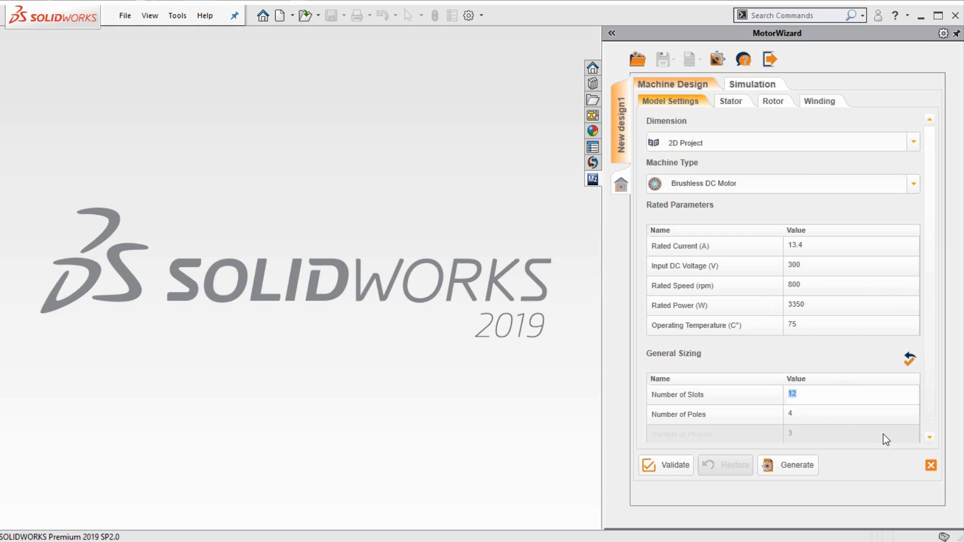
text(24)
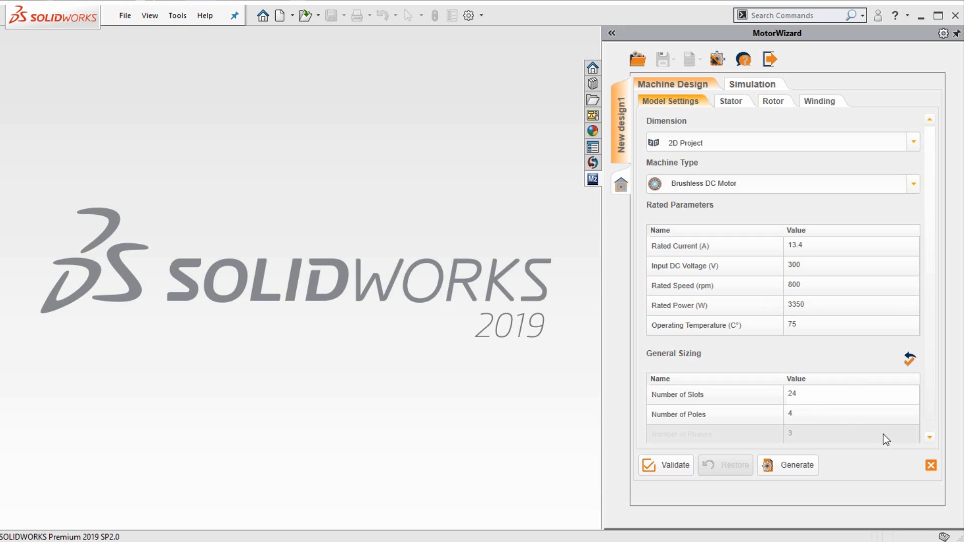
text(1)
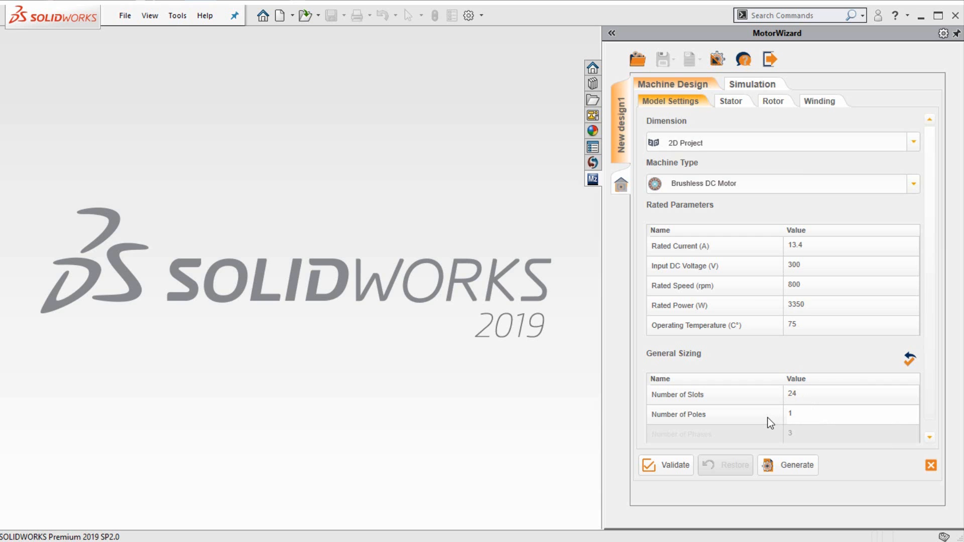
text(16)
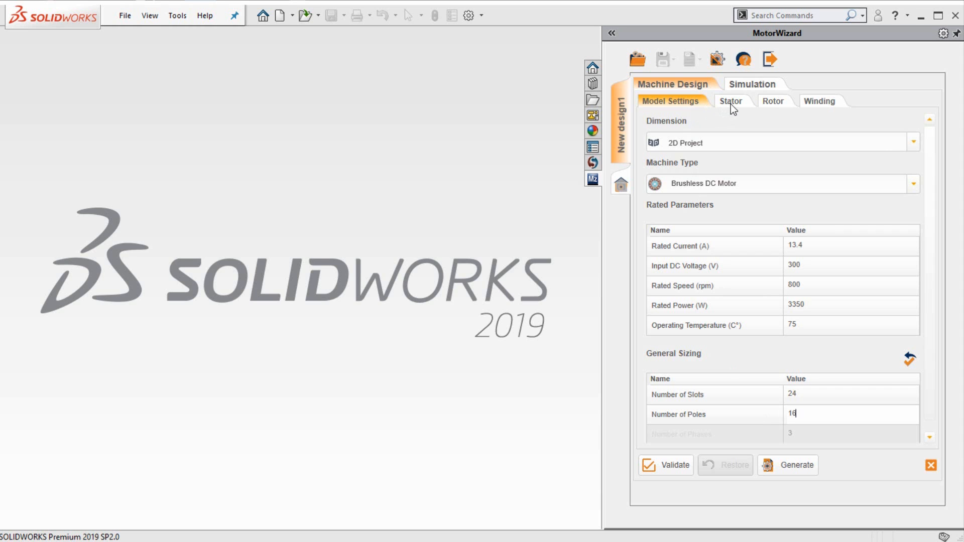
Step: Keep the stator outer, set D1 134, D2 86, L1 100 mm and preview the core
click(729, 100)
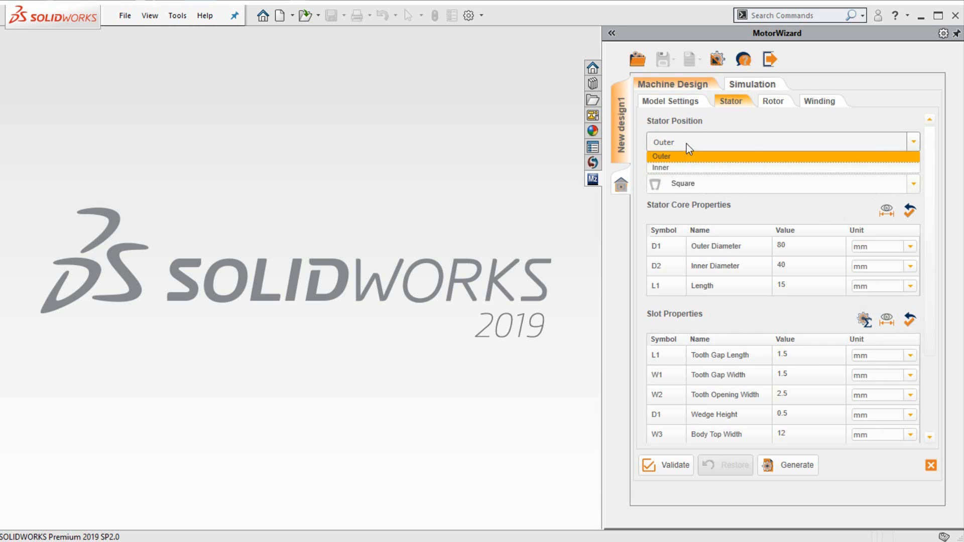
click(662, 155)
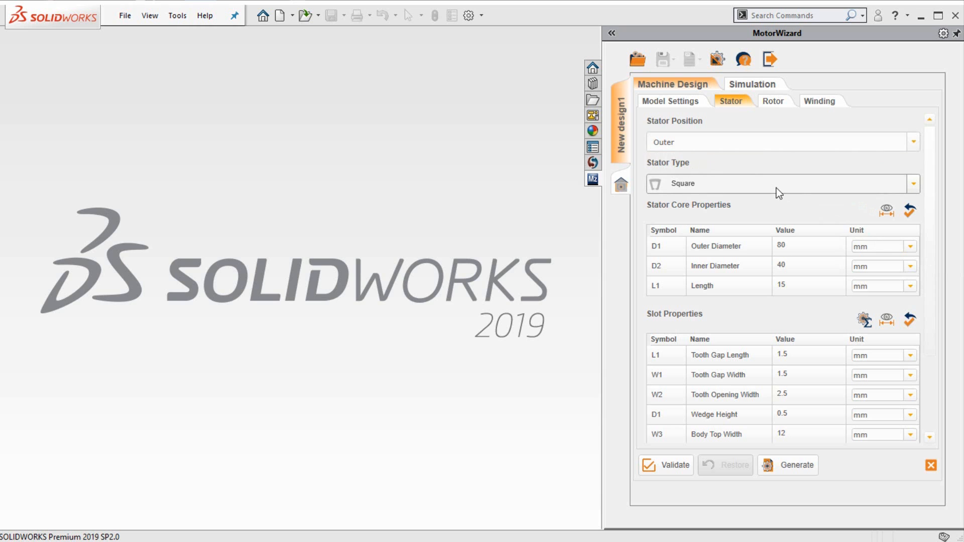
click(781, 183)
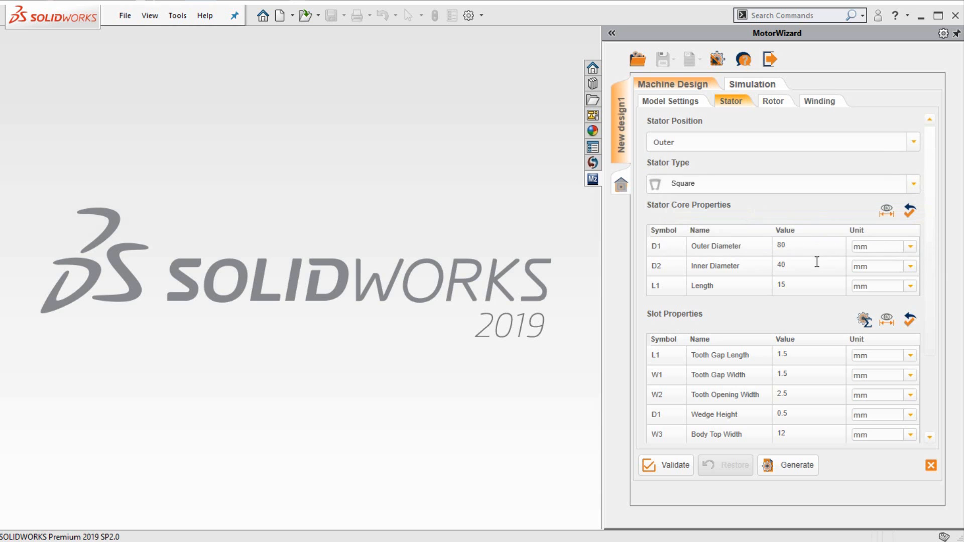
mouse_move(763, 255)
text(134)
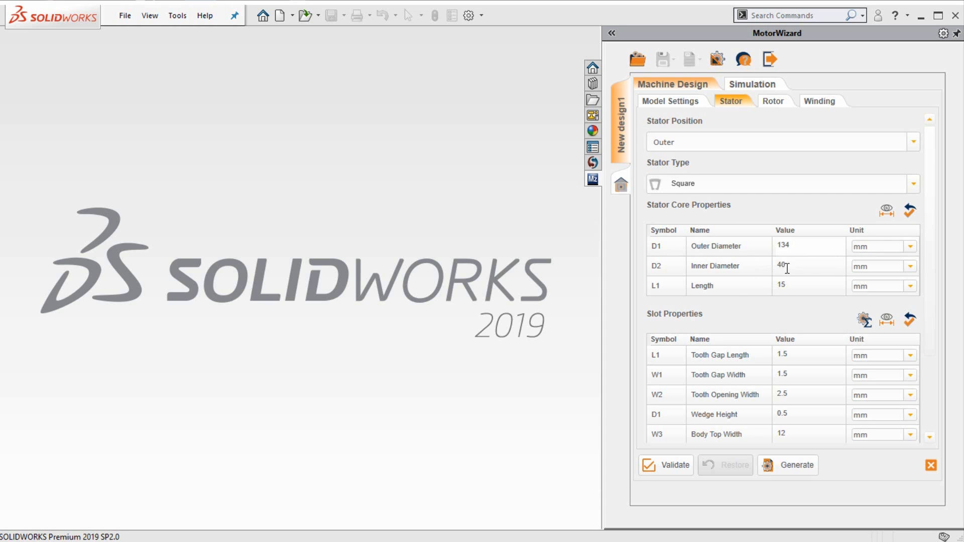
text(86)
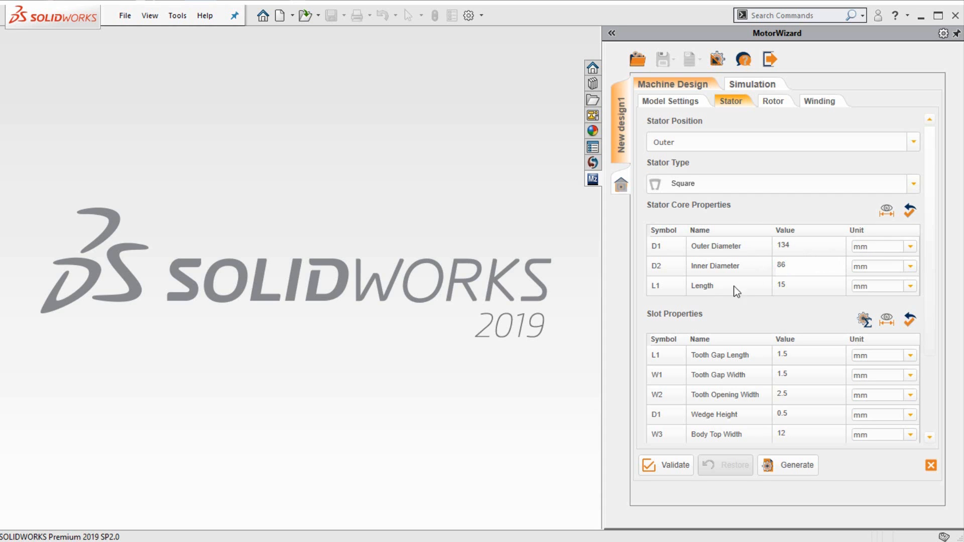
text(100)
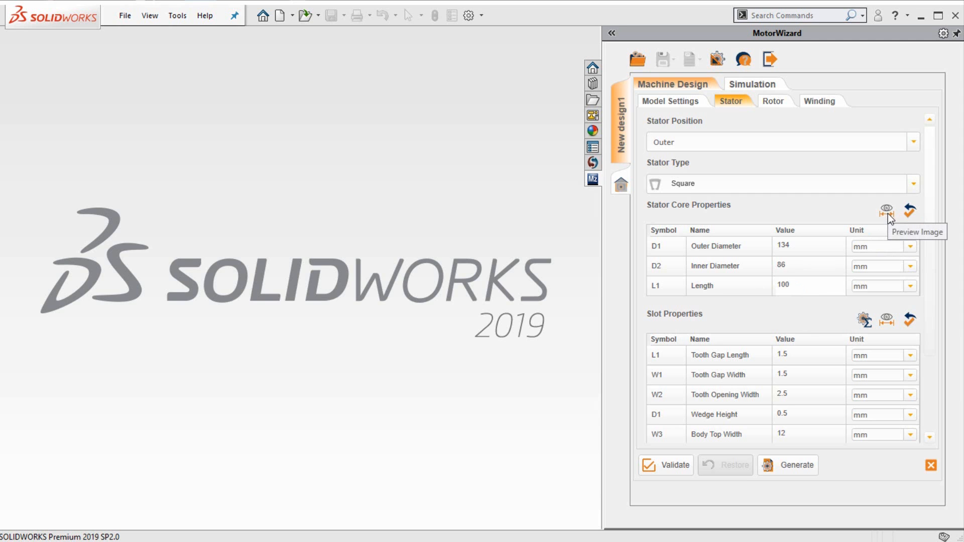
click(887, 211)
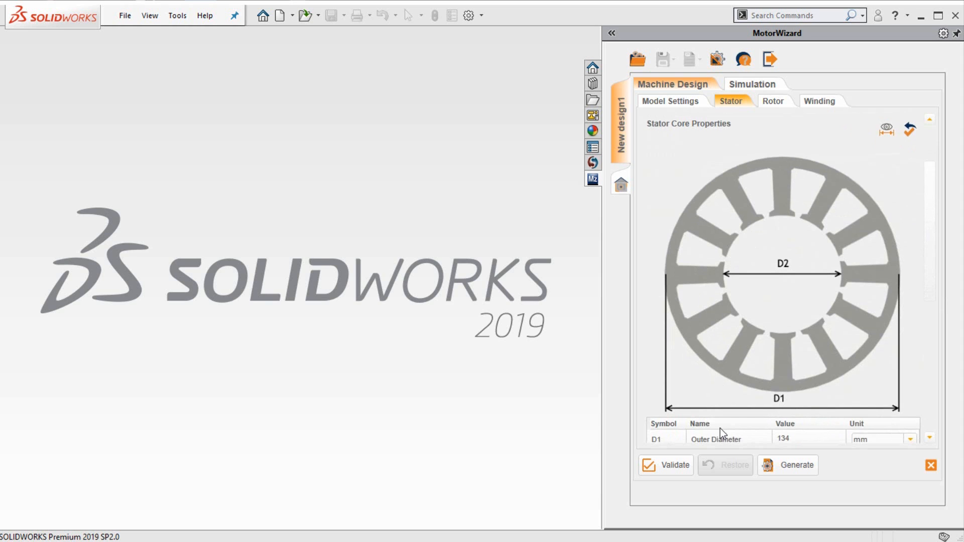
Step: Set slot gap length 2, gap and opening widths 3.6, top width 11.8, height 15, wedge 8 mm
scroll(down, 3)
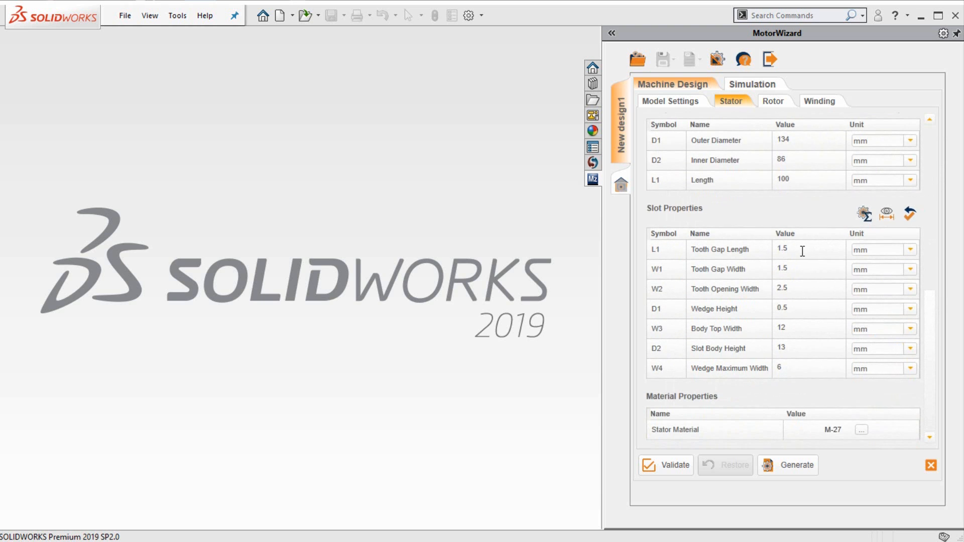
text(2)
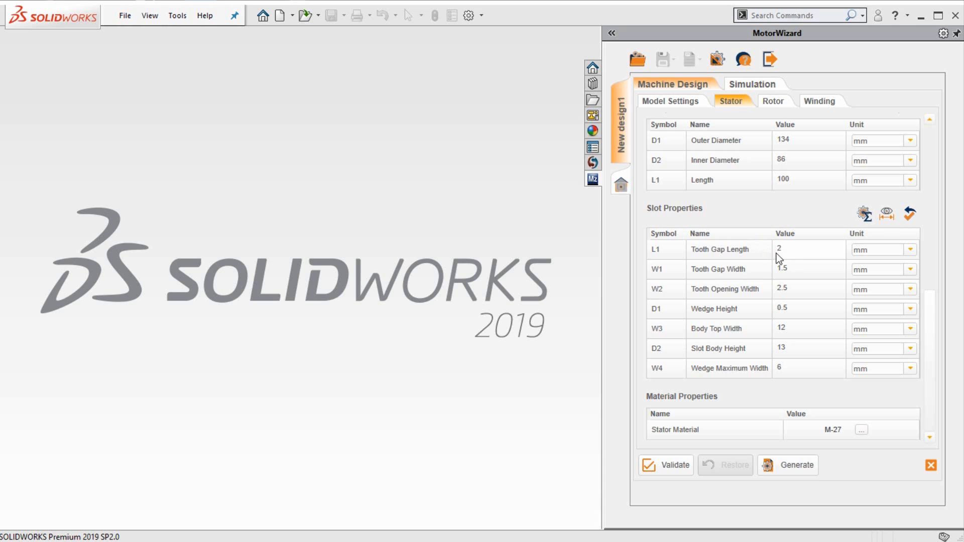
text(3.6)
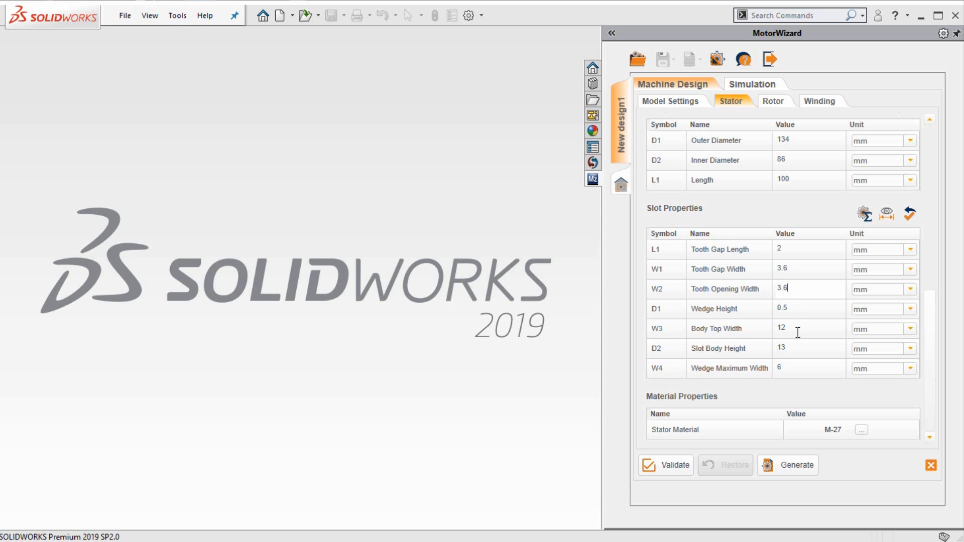
double_click(782, 328)
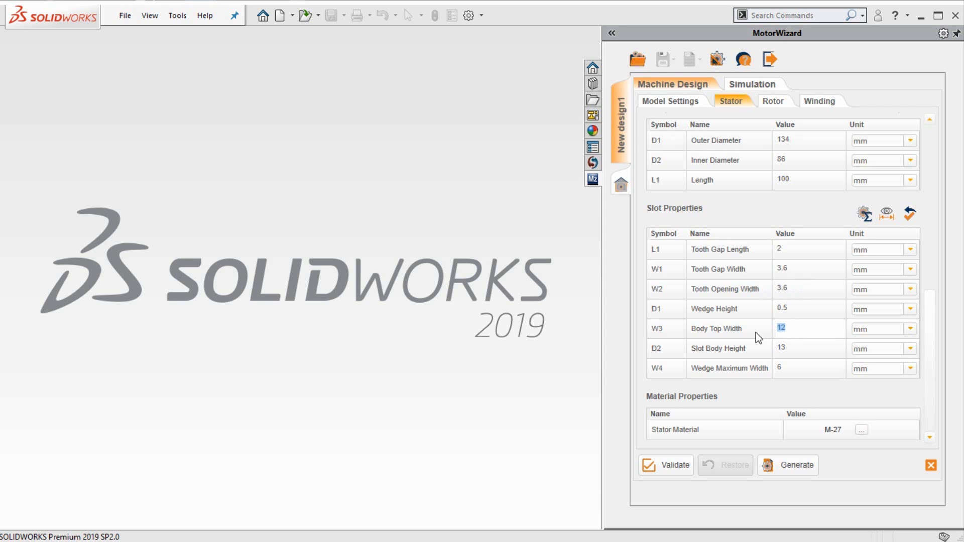
text(11.8)
click(810, 349)
text(15)
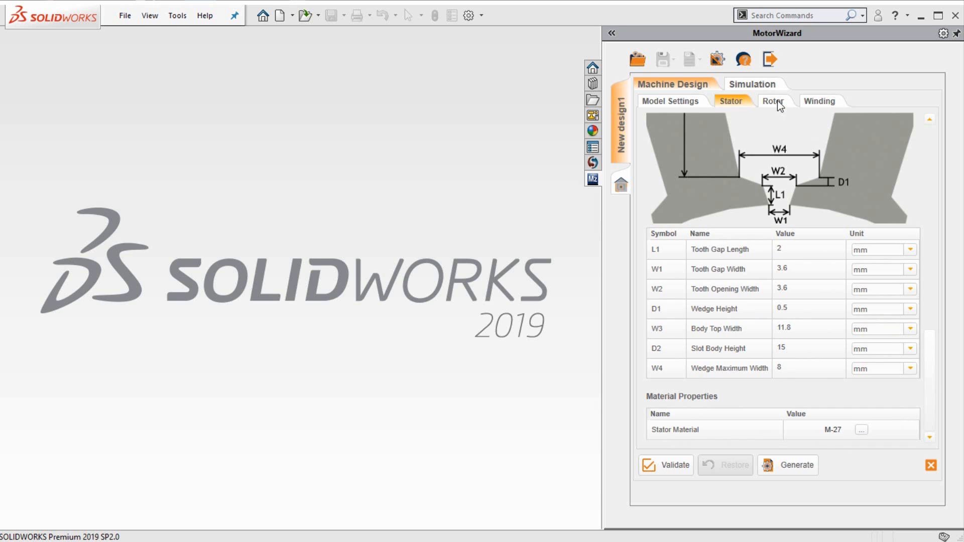
Step: Keep the surface mounted radial magnet rotor type and preview its core drawing
click(773, 100)
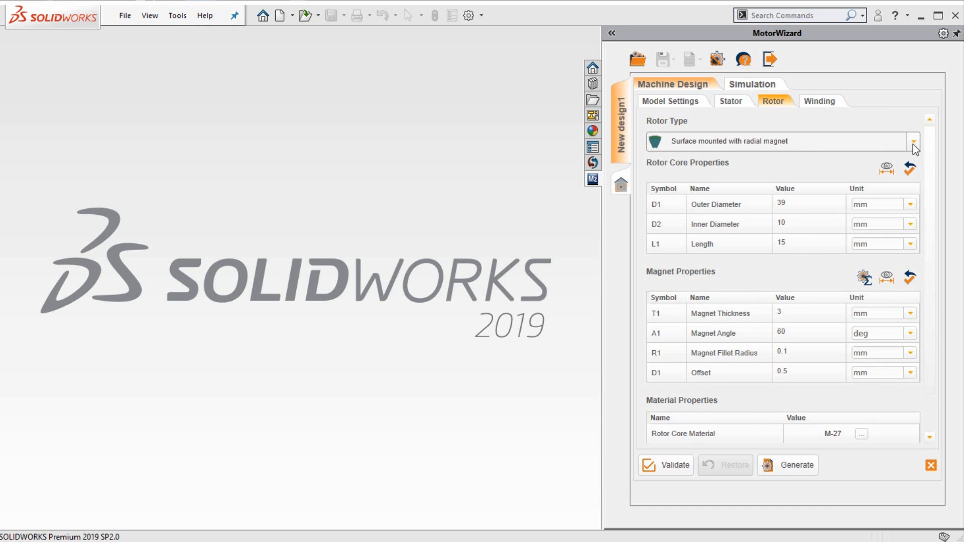
click(913, 142)
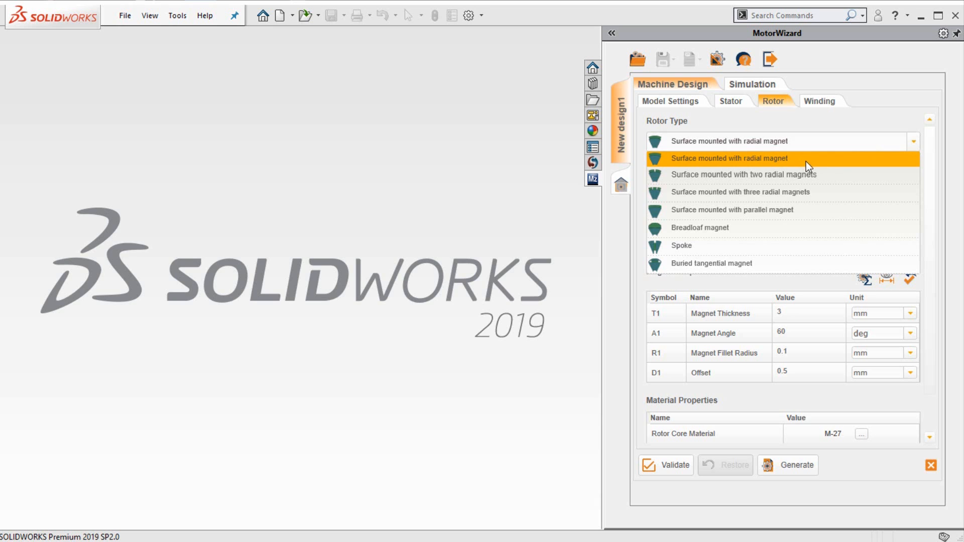
click(730, 157)
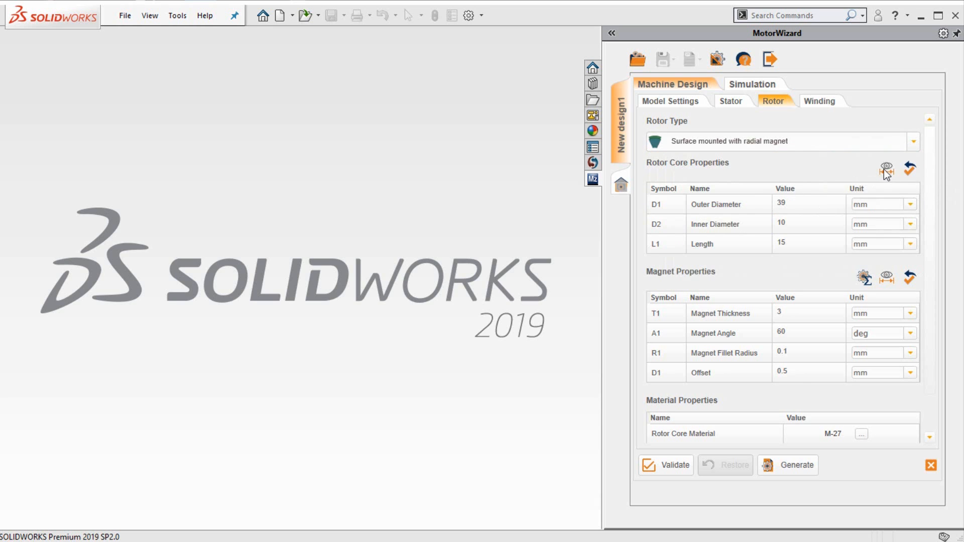
click(887, 171)
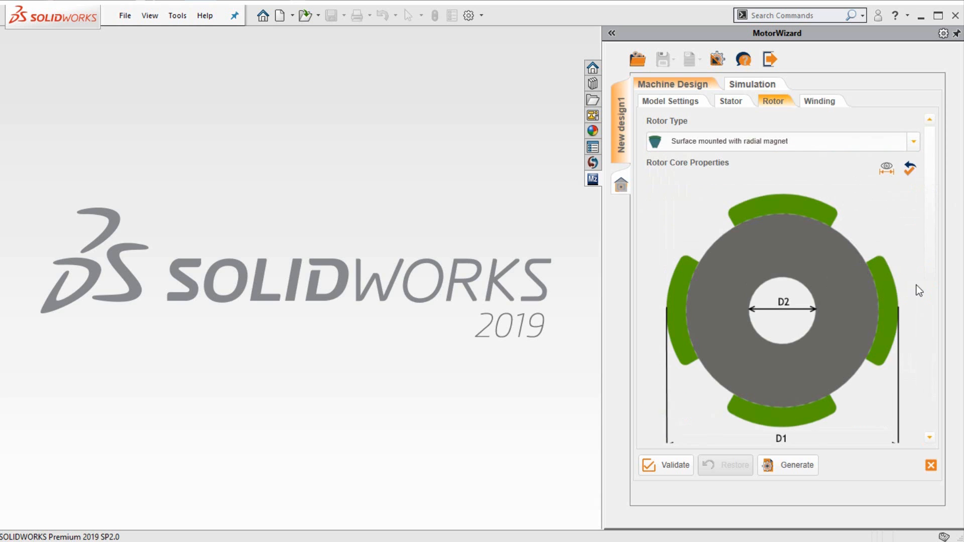
Step: Set rotor inner diameter 69.4 mm and length 100 mm
scroll(down, 3)
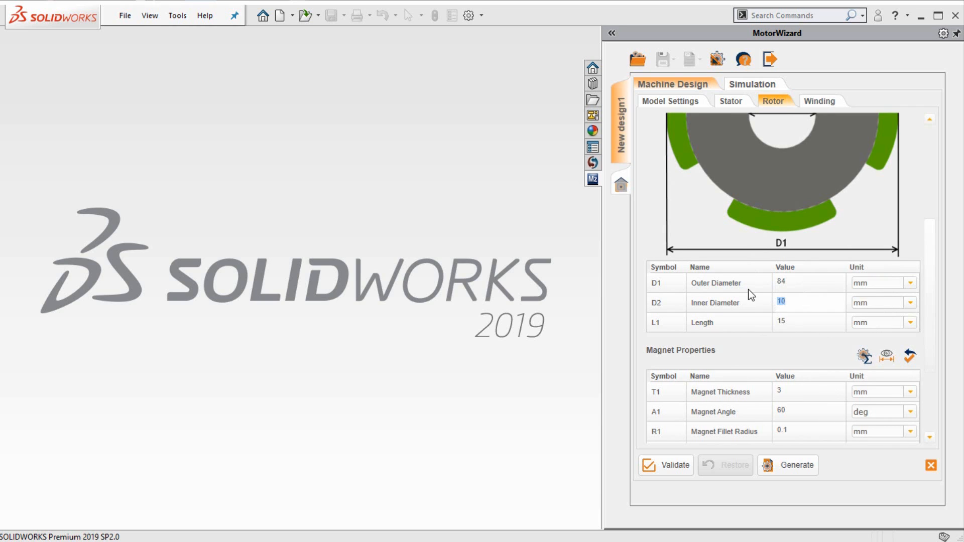
text(69)
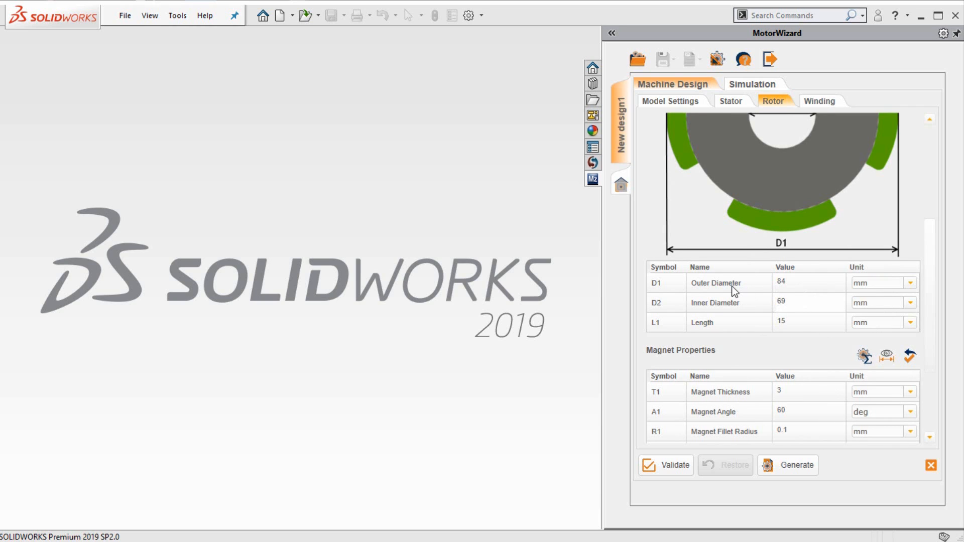
click(808, 322)
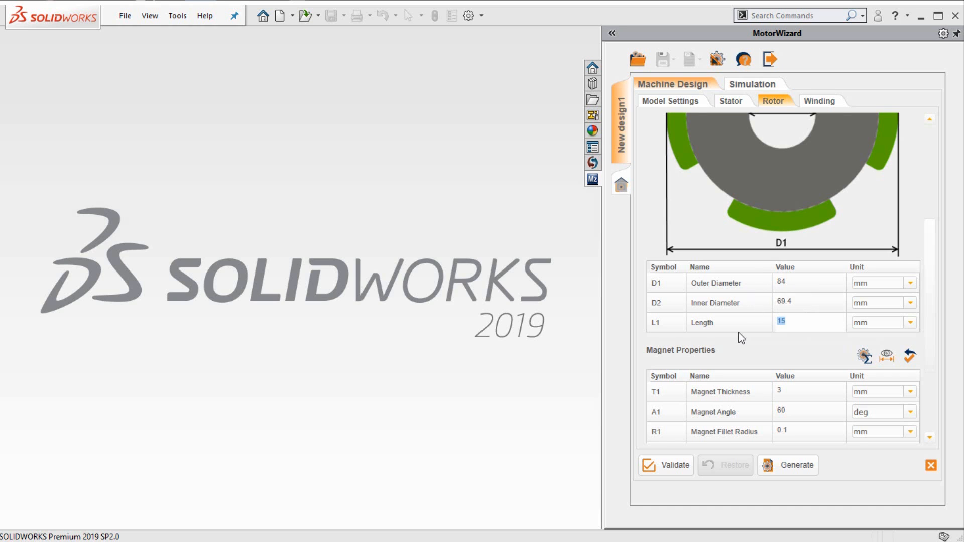
text(100)
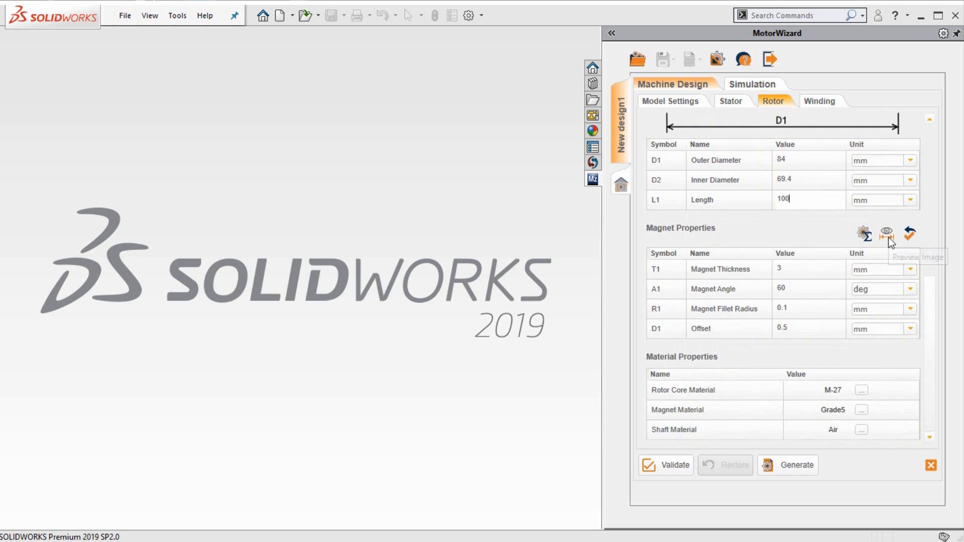
Step: Show the magnet geometry diagram and set A1 Magnet Angle to 17.5 deg
click(886, 234)
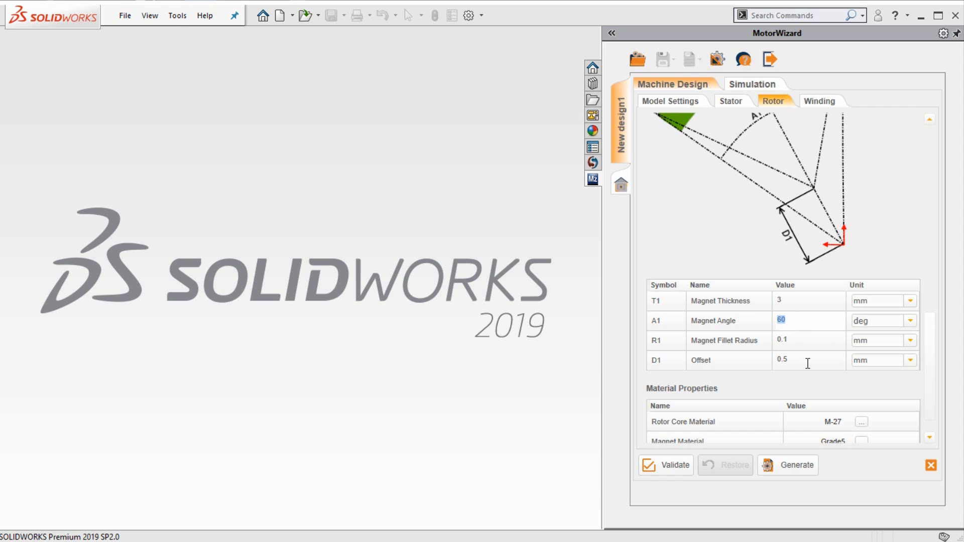
text(17.5)
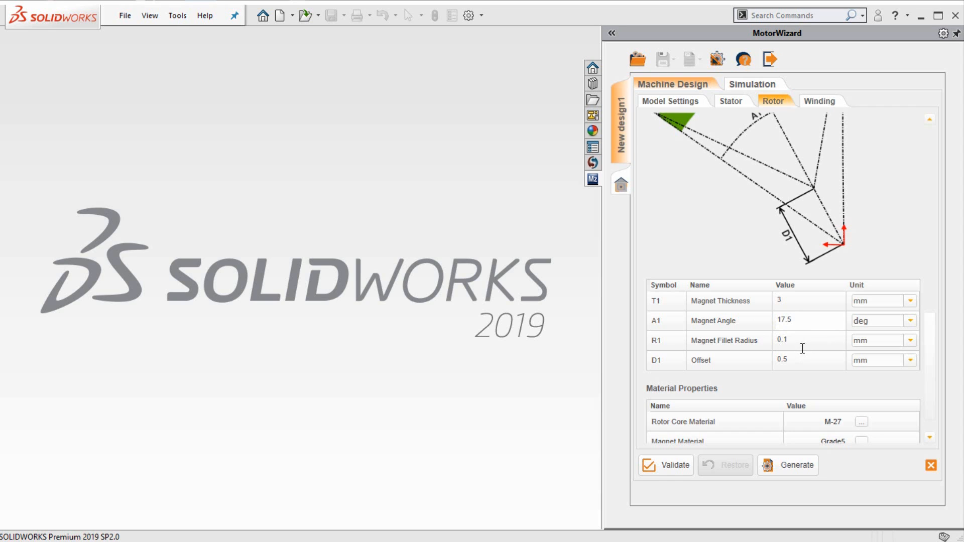
click(808, 321)
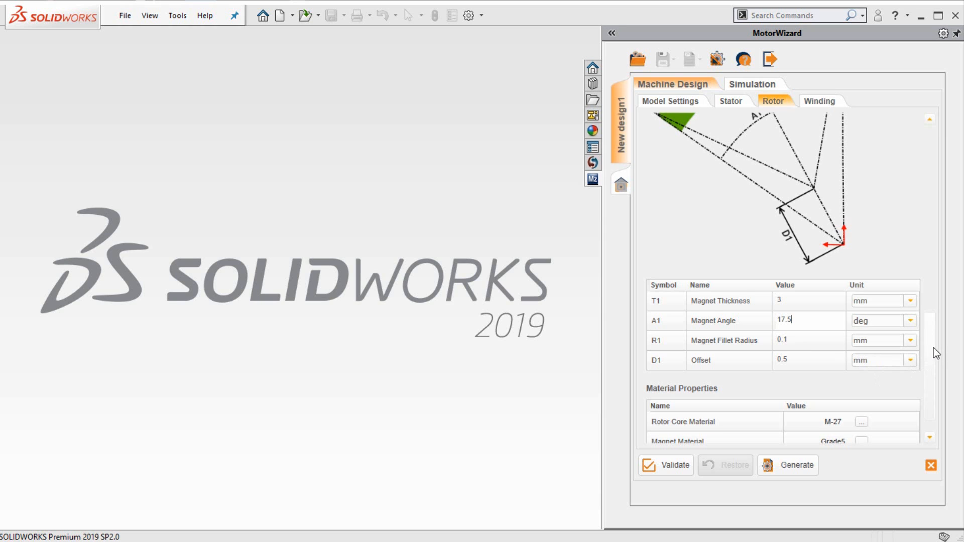
scroll(down, 3)
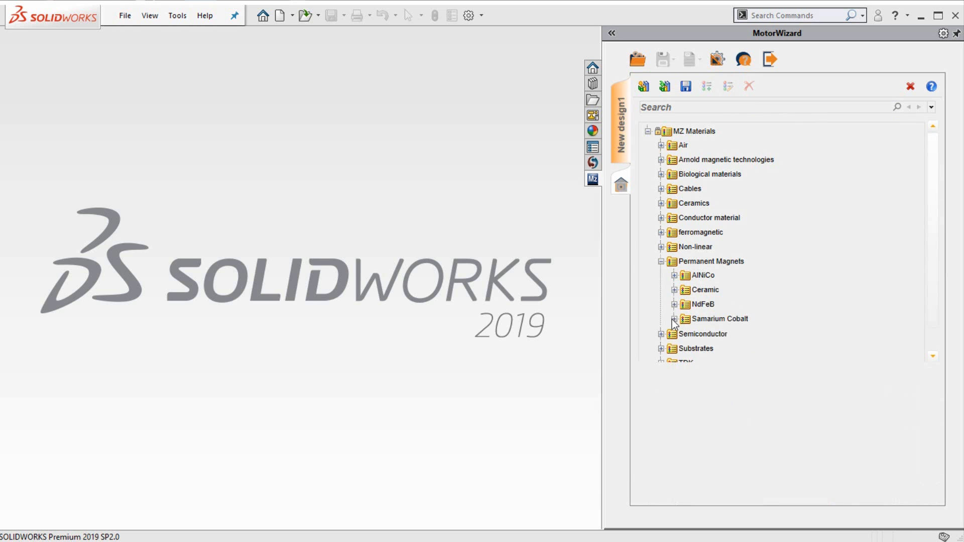
Step: Assign Samarium Cobalt S2818 to the magnets and stainless steel to the shaft
click(674, 319)
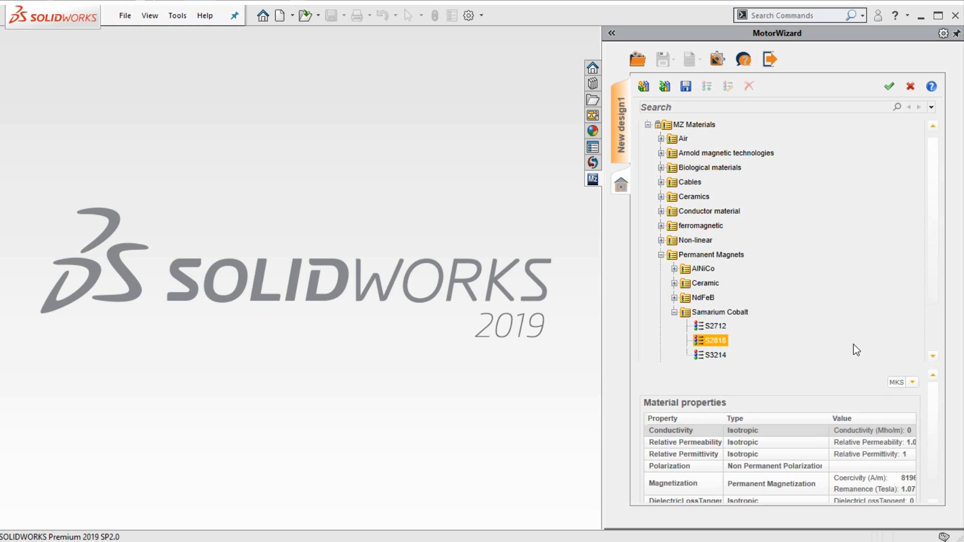
click(890, 87)
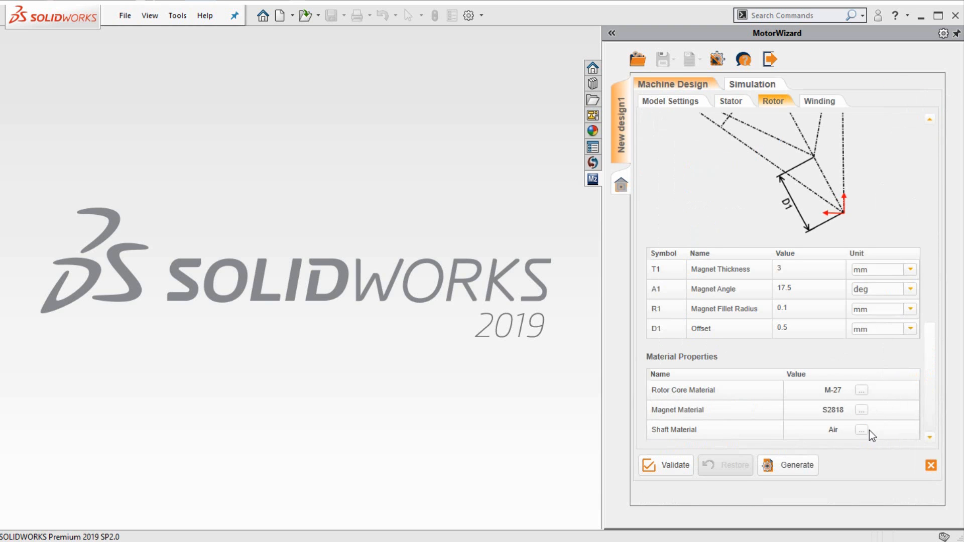
click(861, 390)
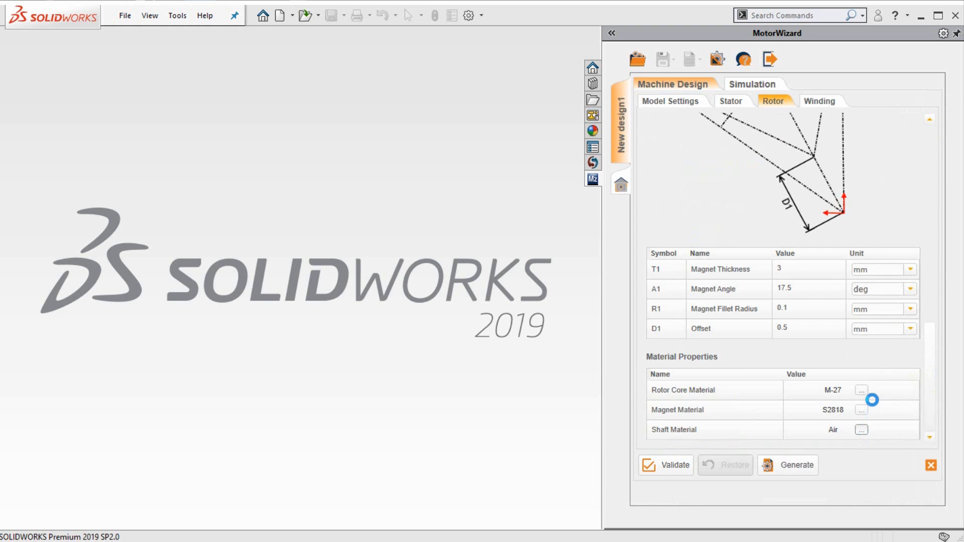
click(861, 390)
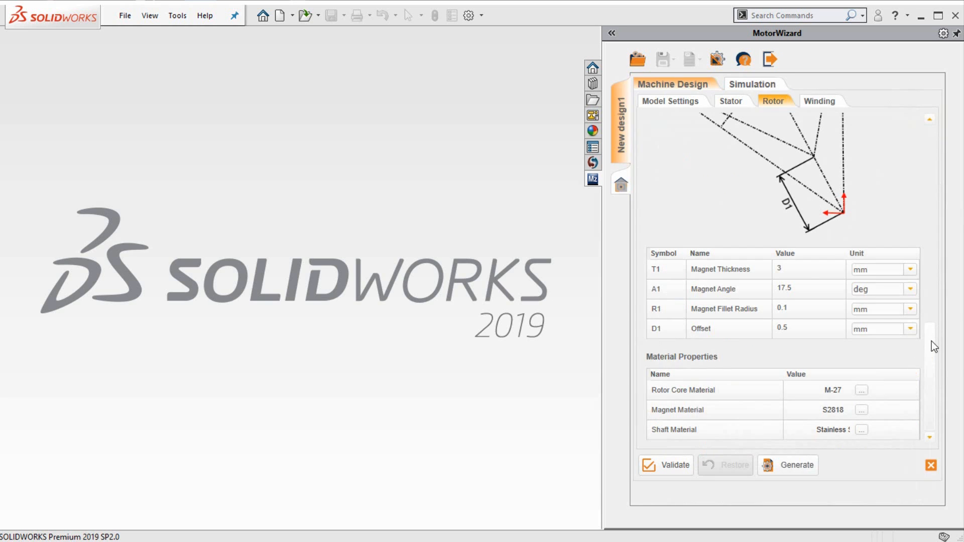
scroll(down, 3)
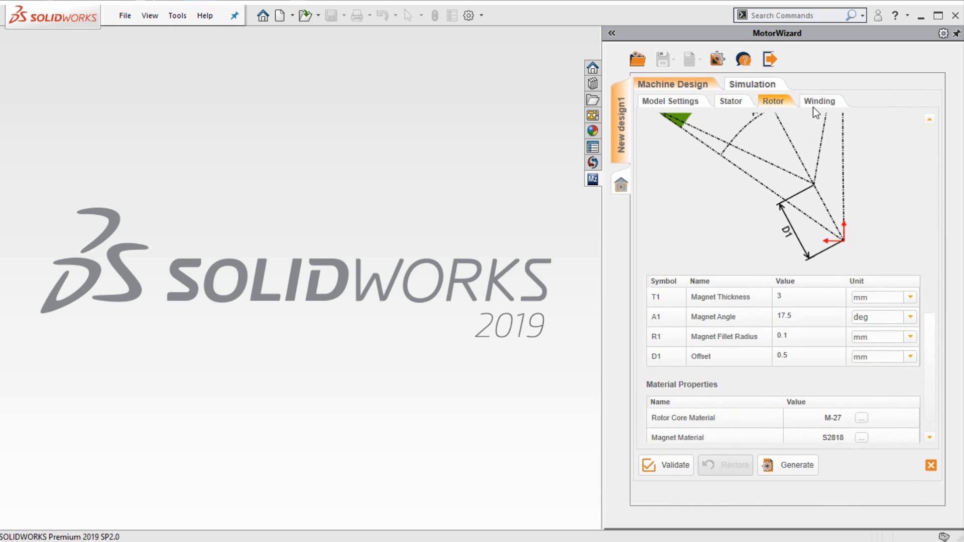
Step: Review the per-phase coil layout table and keep Layout Method Automatic
click(821, 101)
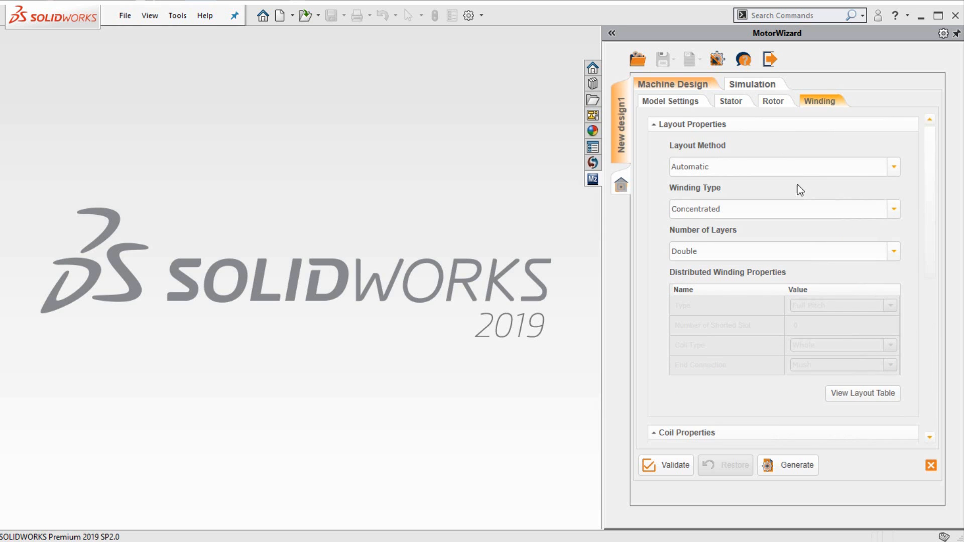
mouse_move(709, 245)
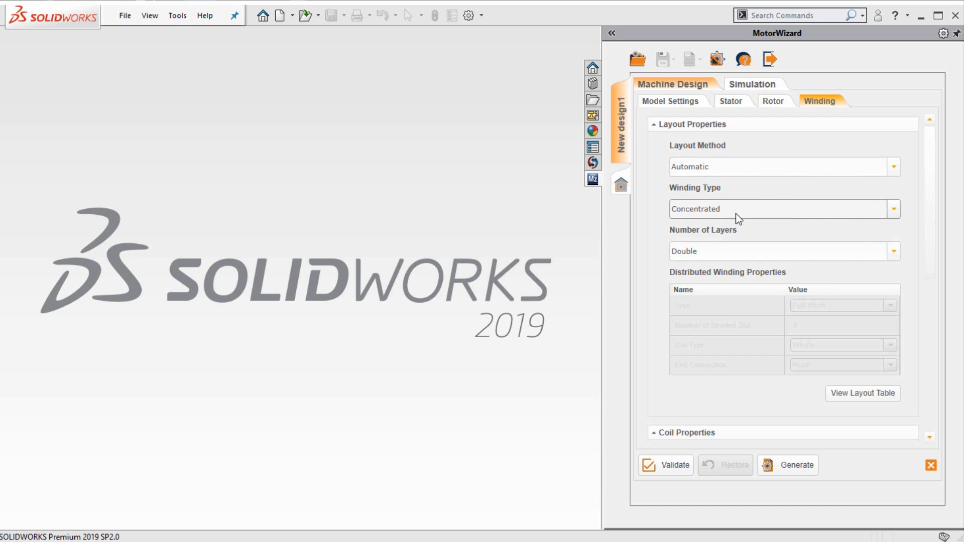
mouse_move(747, 229)
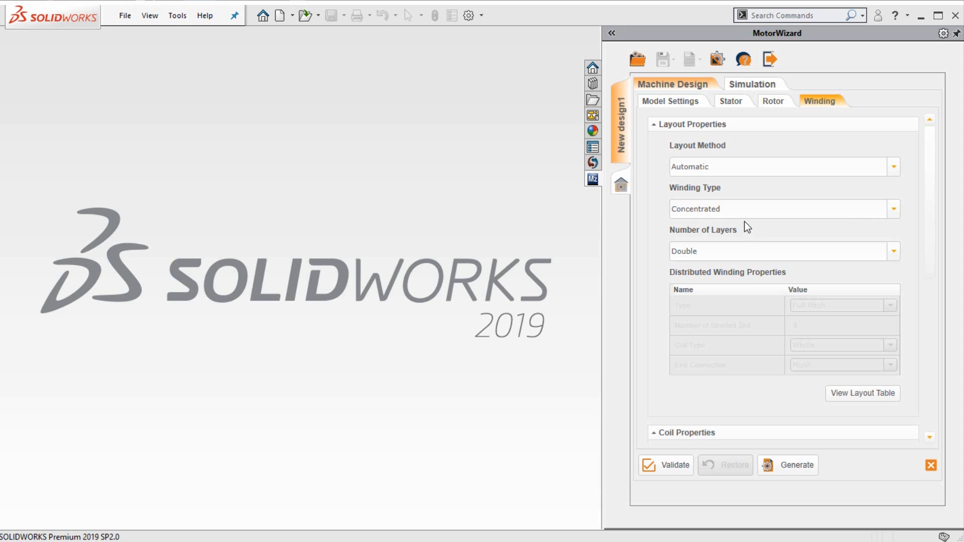
mouse_move(862, 393)
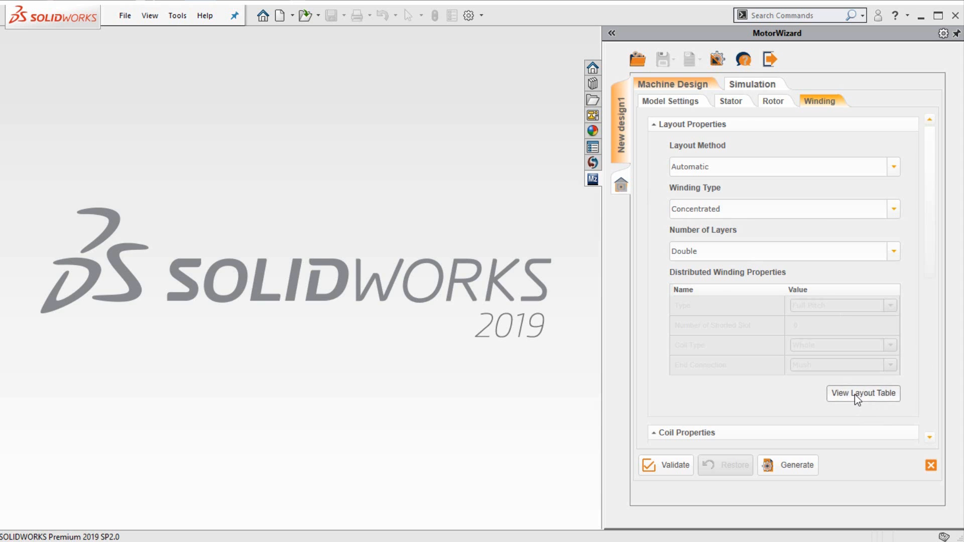
click(864, 394)
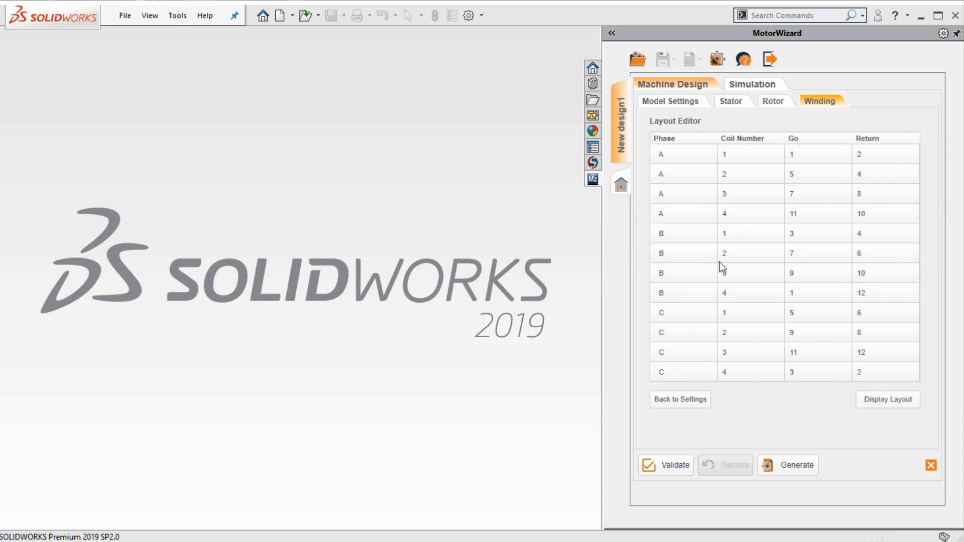
mouse_move(774, 401)
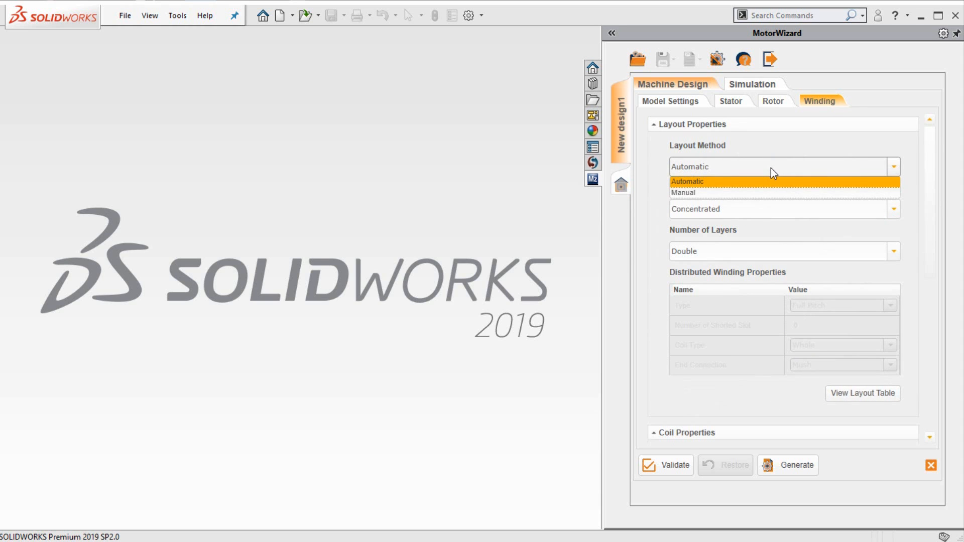
click(687, 181)
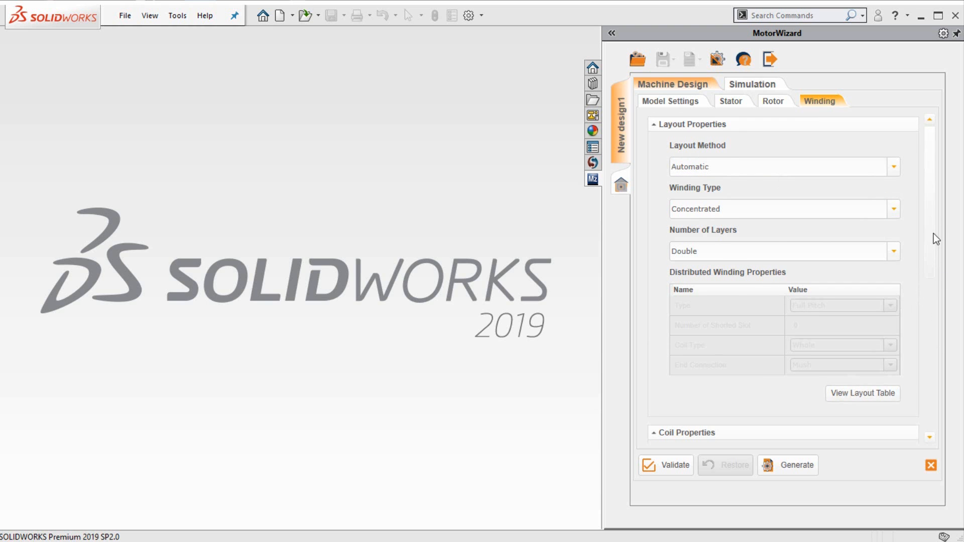
Step: Set 38 turns per coil, 0.914 mm wire, one strand, and validate against geometry
scroll(down, 3)
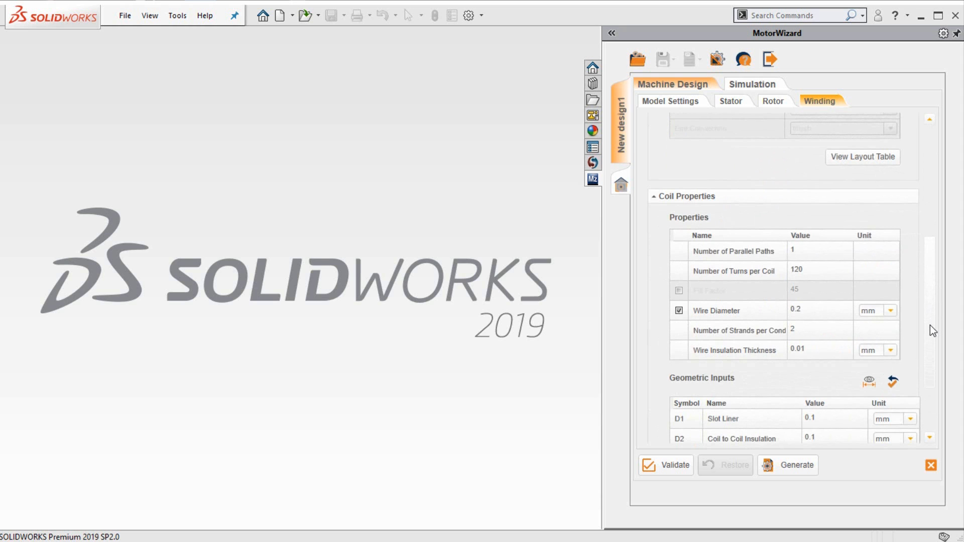
scroll(down, 3)
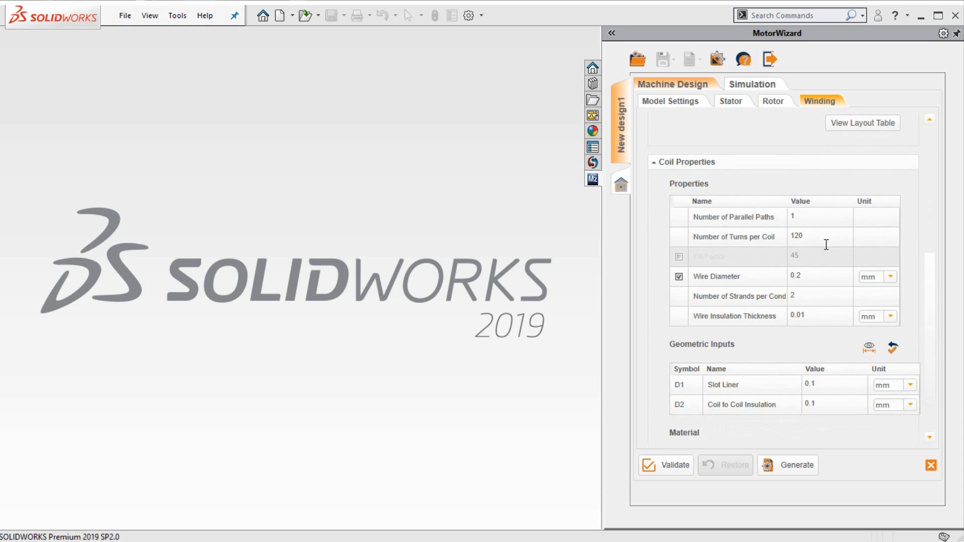
text(3)
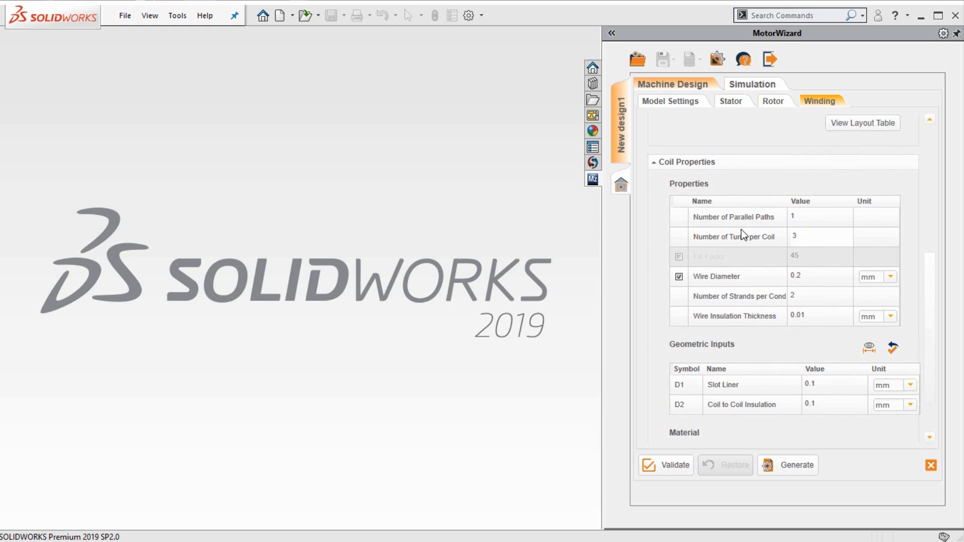
text(8)
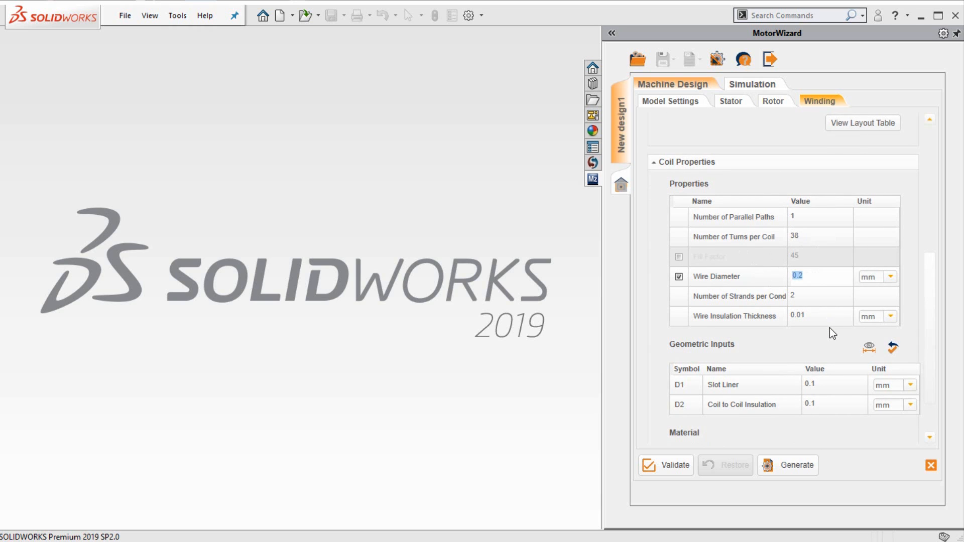
text(0.914)
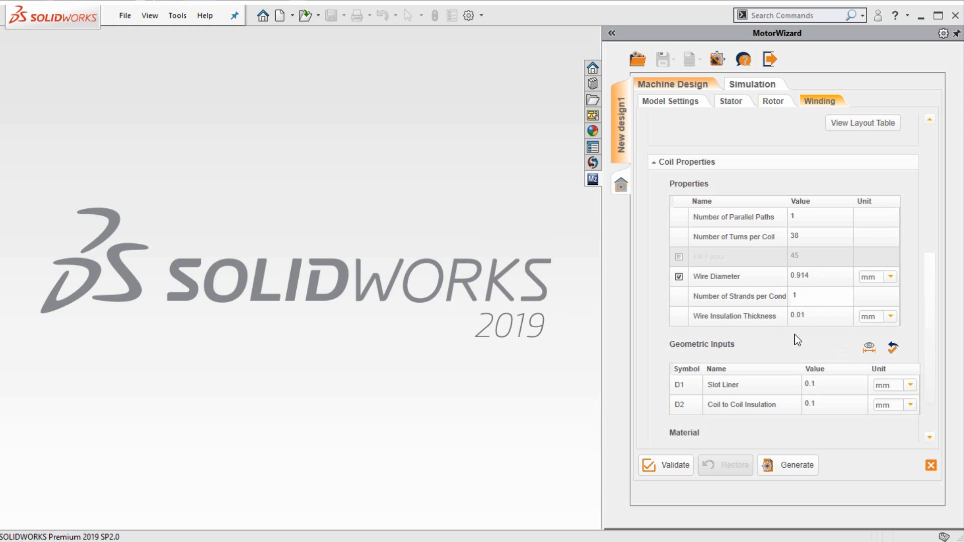
scroll(down, 3)
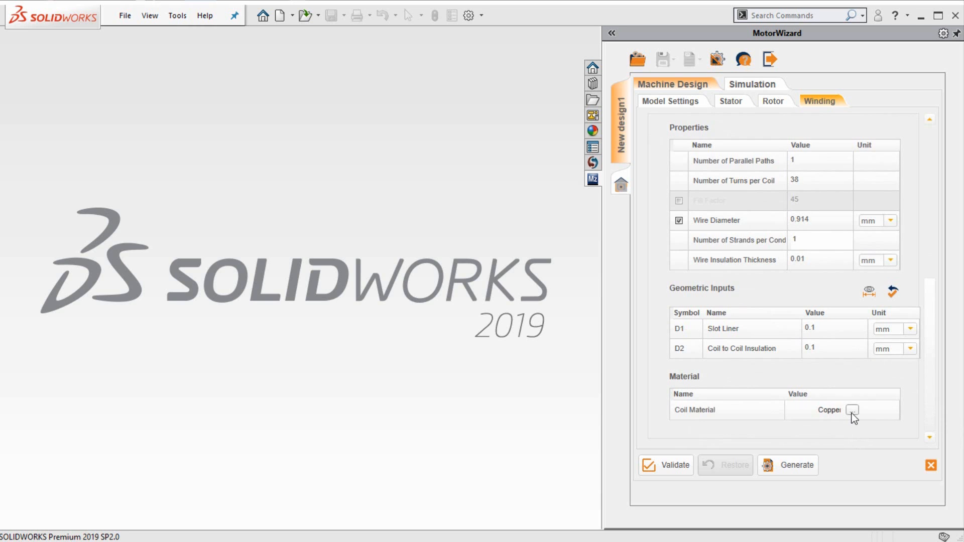
mouse_move(815, 418)
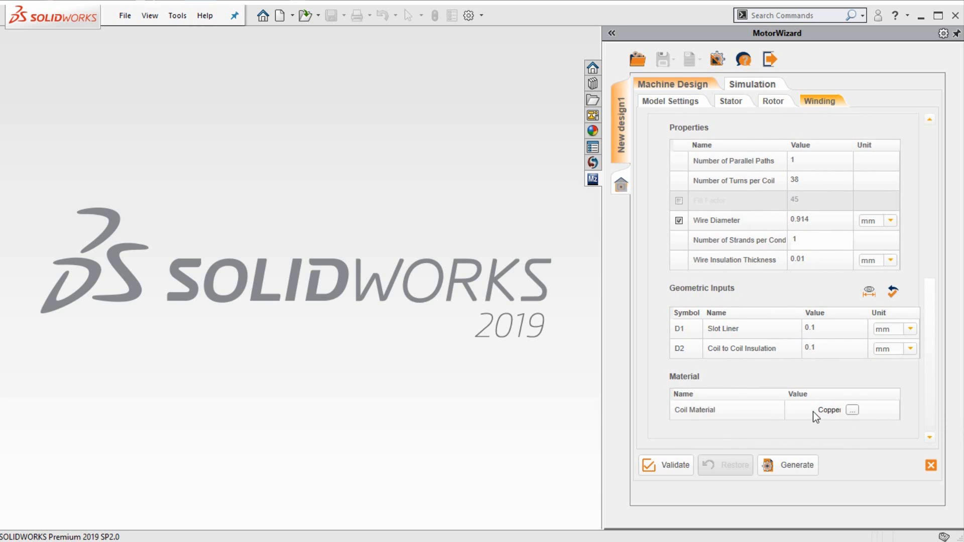
click(666, 465)
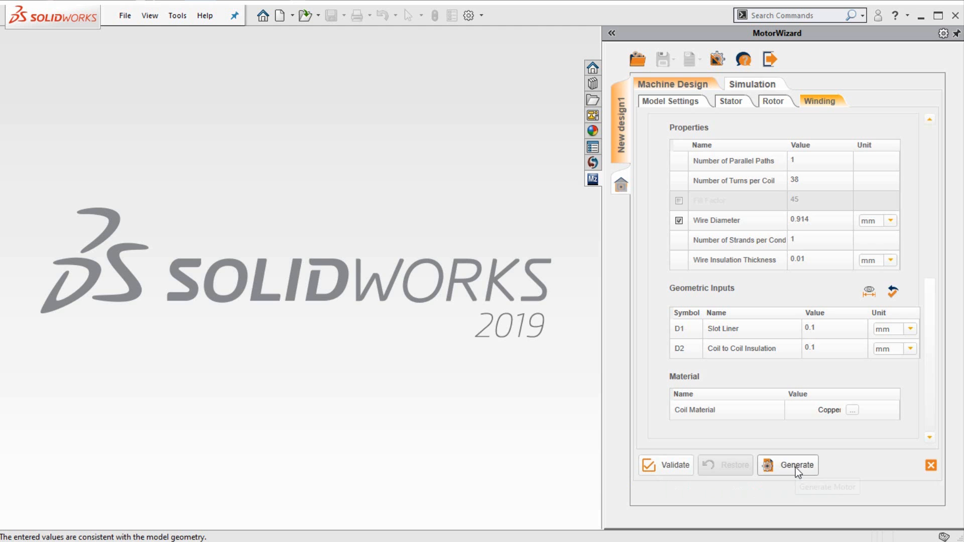
Step: Generate the motor assembly with stator, rotor, magnets and coils
click(795, 465)
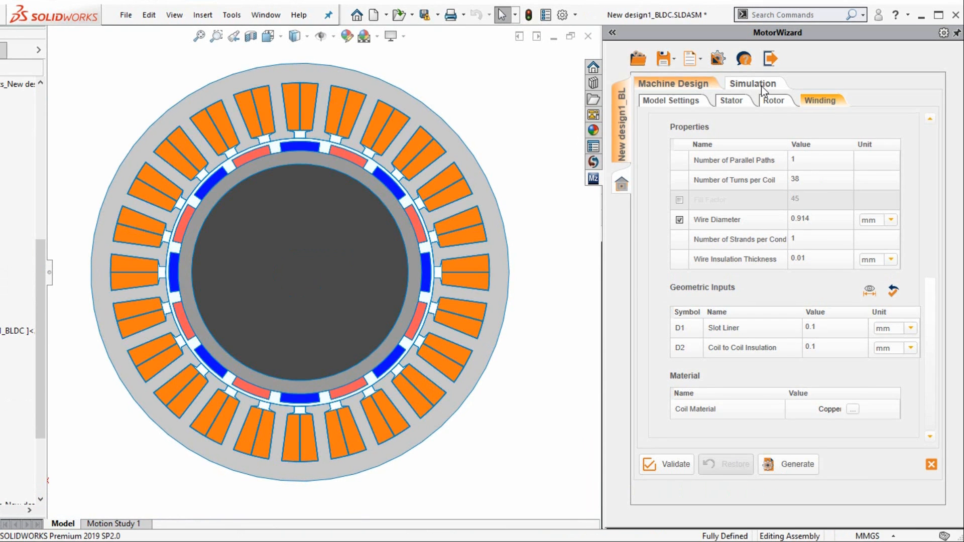
Step: In Simulation_1, collapse the No load and Motion sections and check only Performance results
click(752, 83)
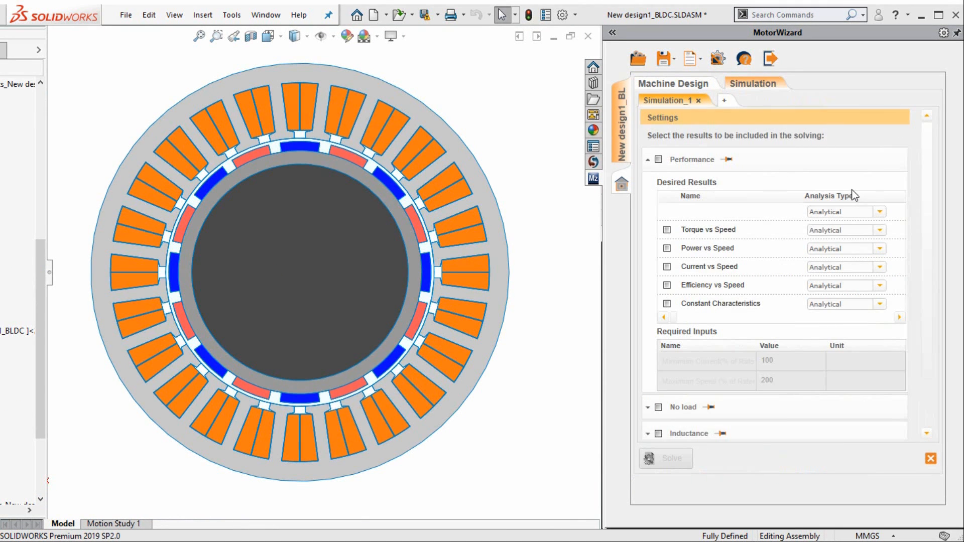
click(648, 159)
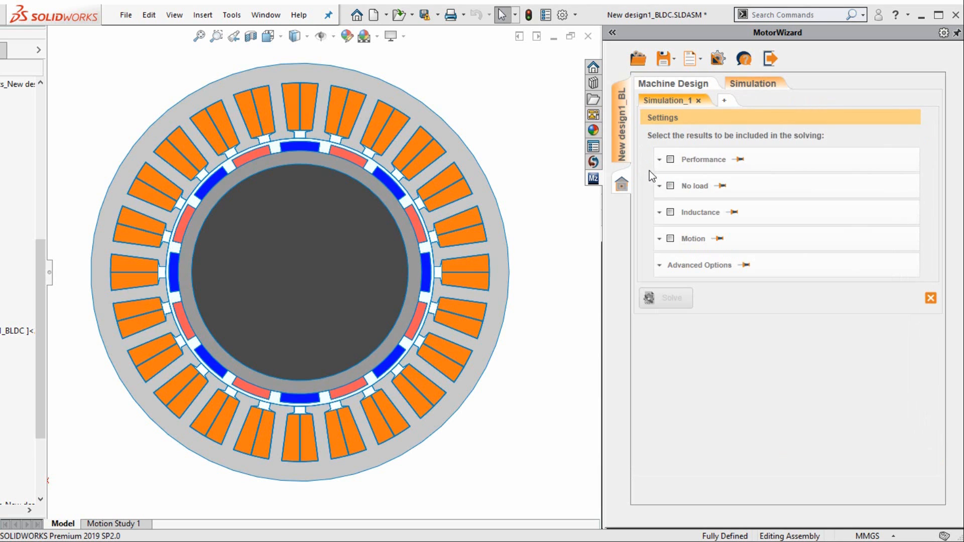
click(660, 186)
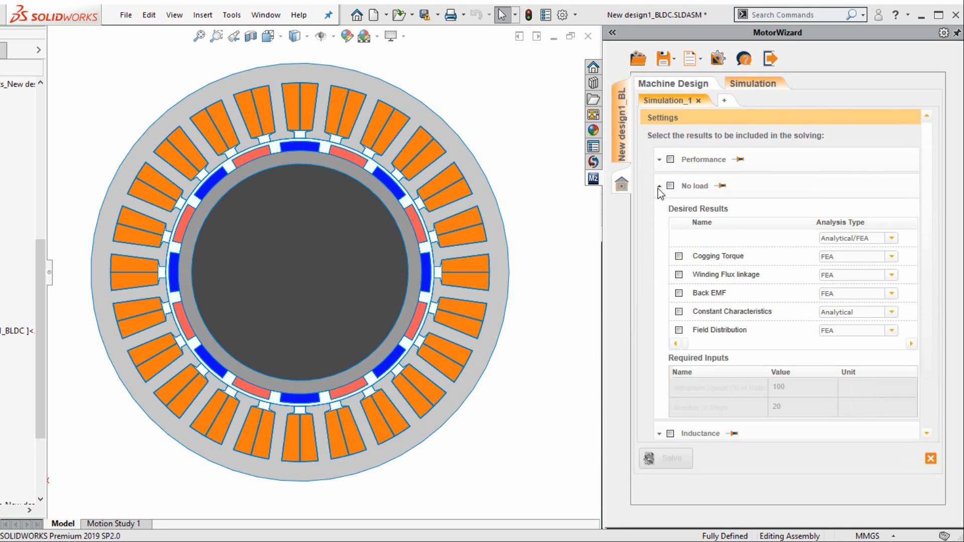
click(660, 187)
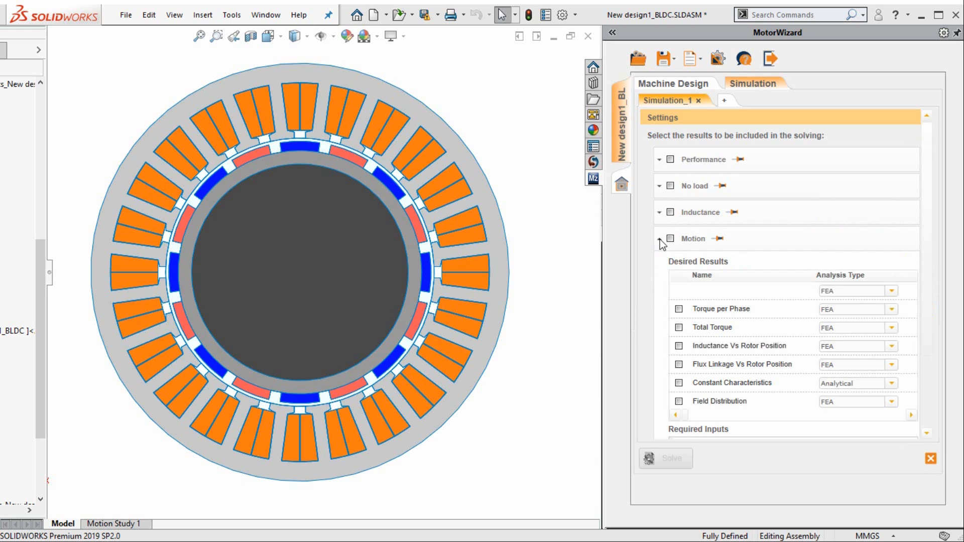
click(661, 240)
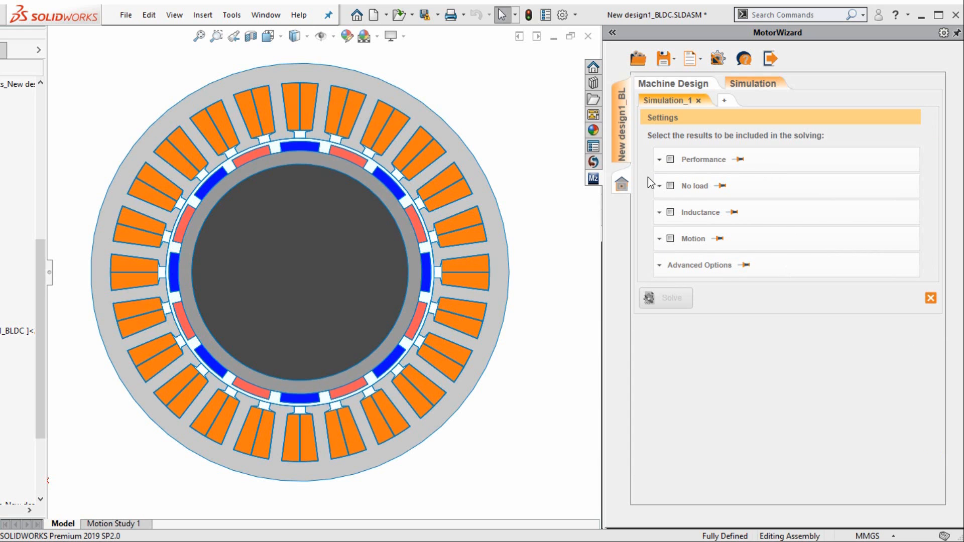
mouse_move(751, 216)
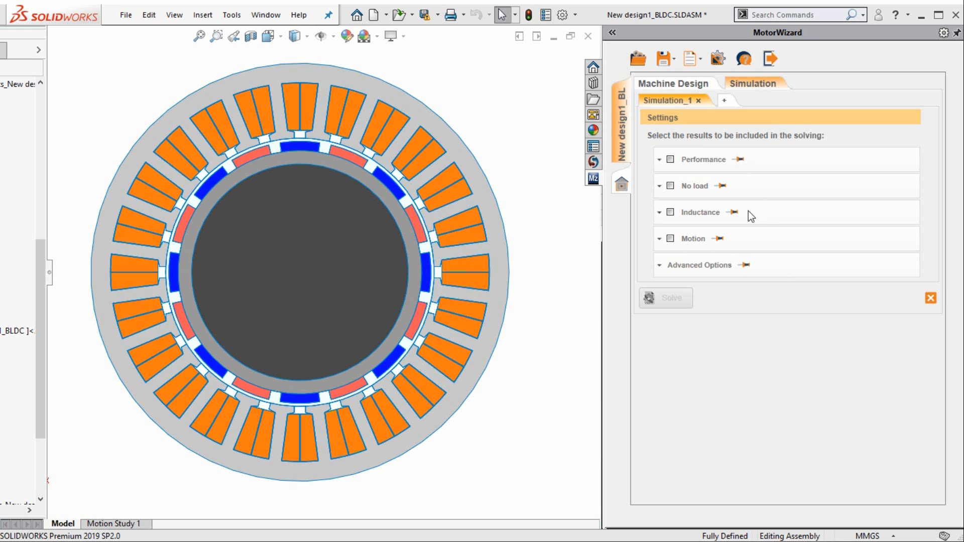
click(671, 160)
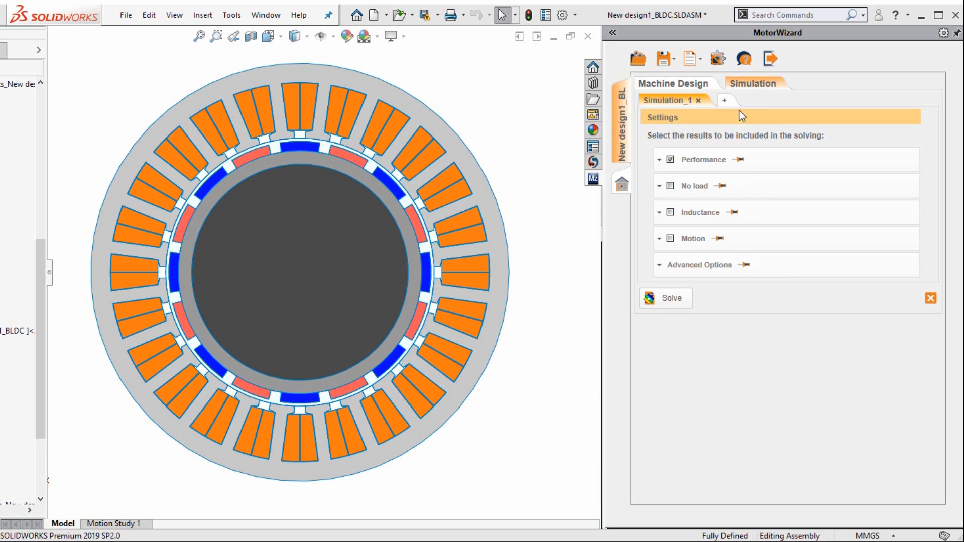
mouse_move(733, 117)
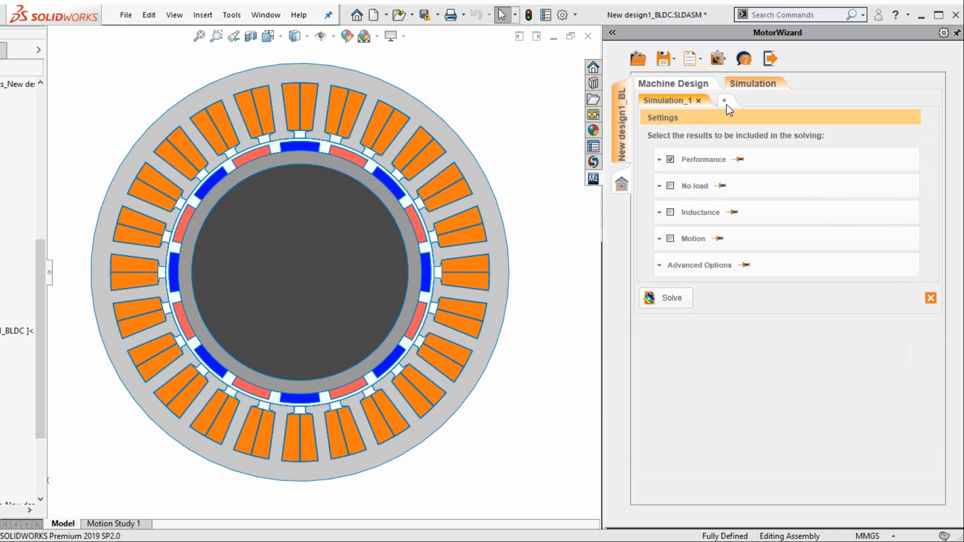
Step: Add Simulation_2 with No load results and Simulation_3 with Motion results
click(724, 100)
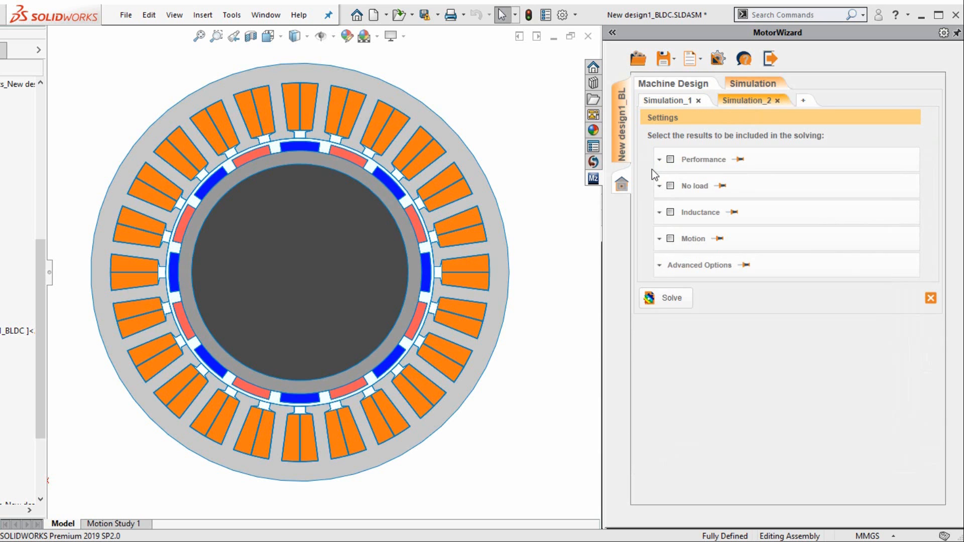
click(660, 186)
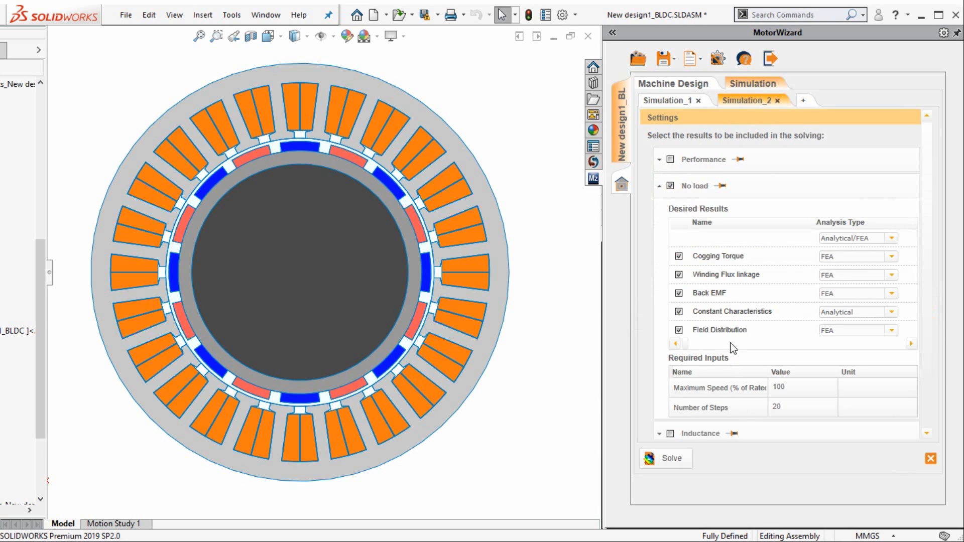
click(804, 100)
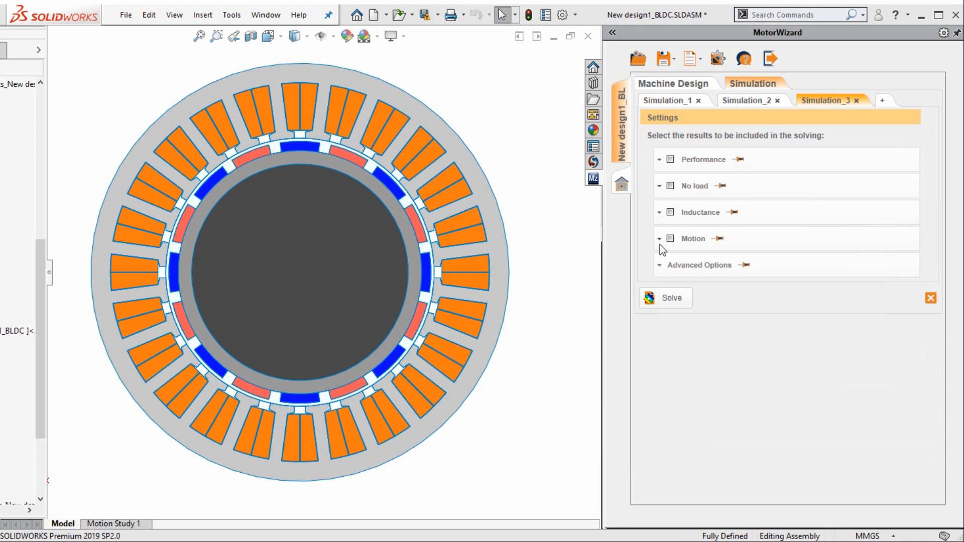
click(660, 240)
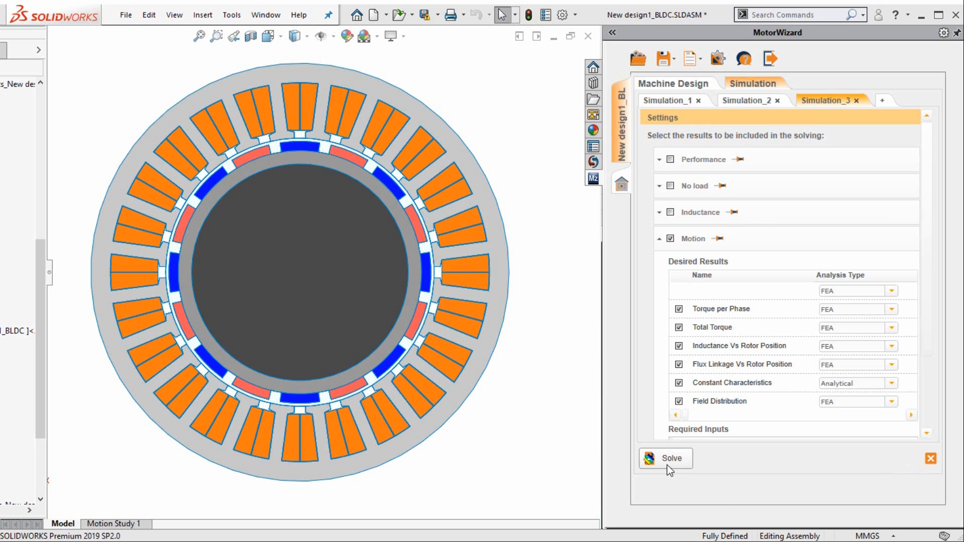
mouse_move(667, 461)
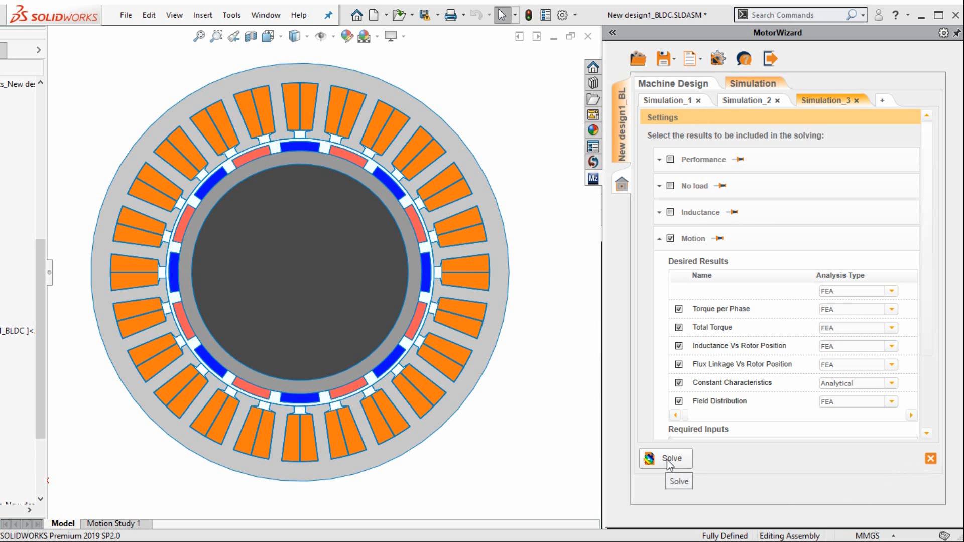
Step: Solve all three simulations and view Simulation_1's Torque vs Speed curve
click(664, 459)
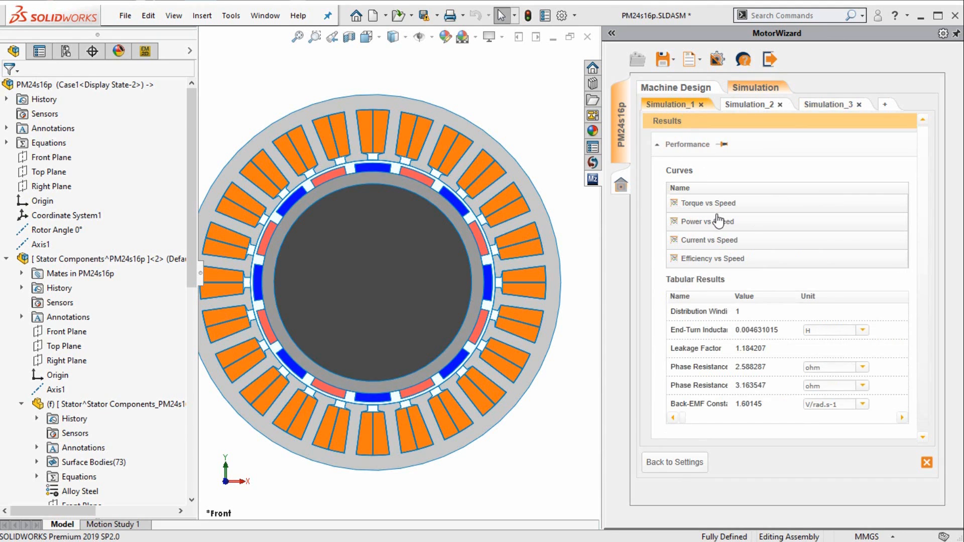
mouse_move(713, 177)
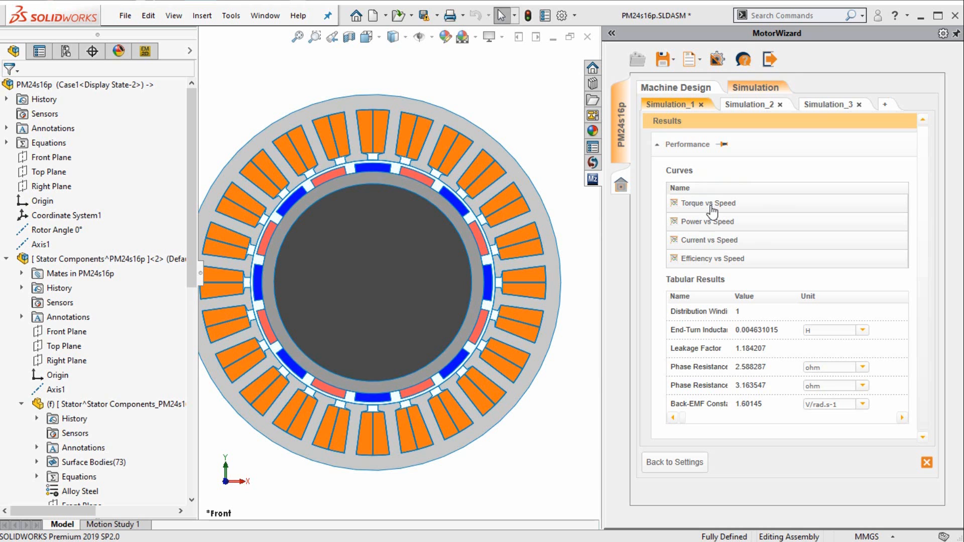
mouse_move(722, 265)
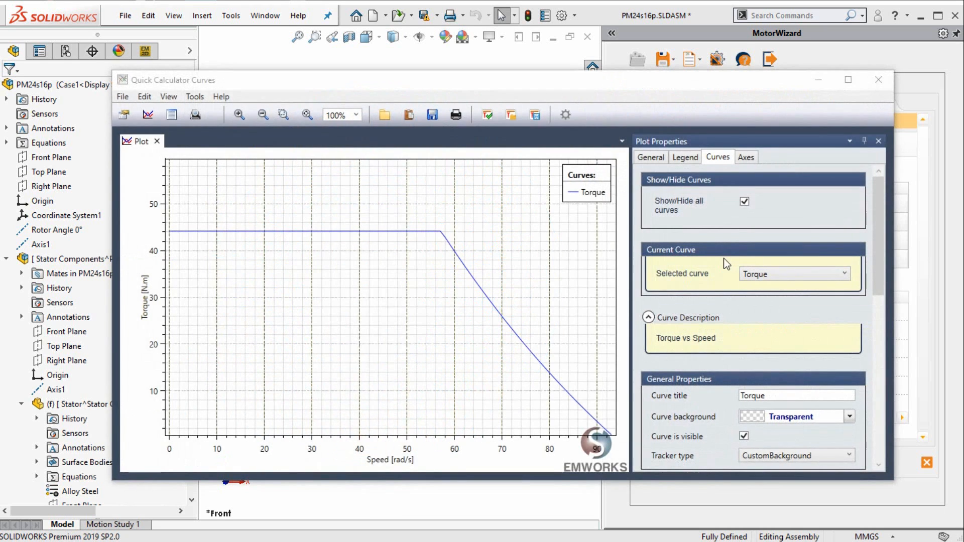
mouse_move(879, 81)
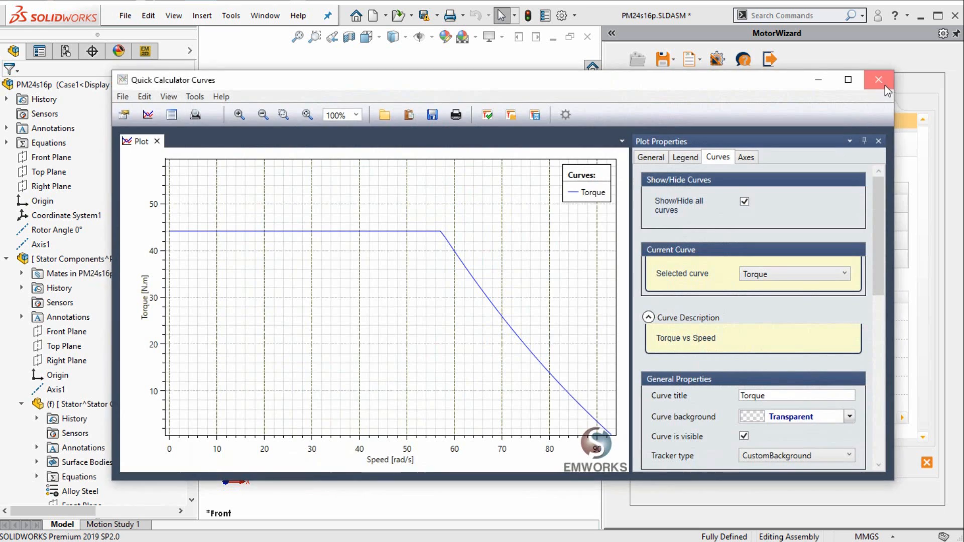
click(879, 80)
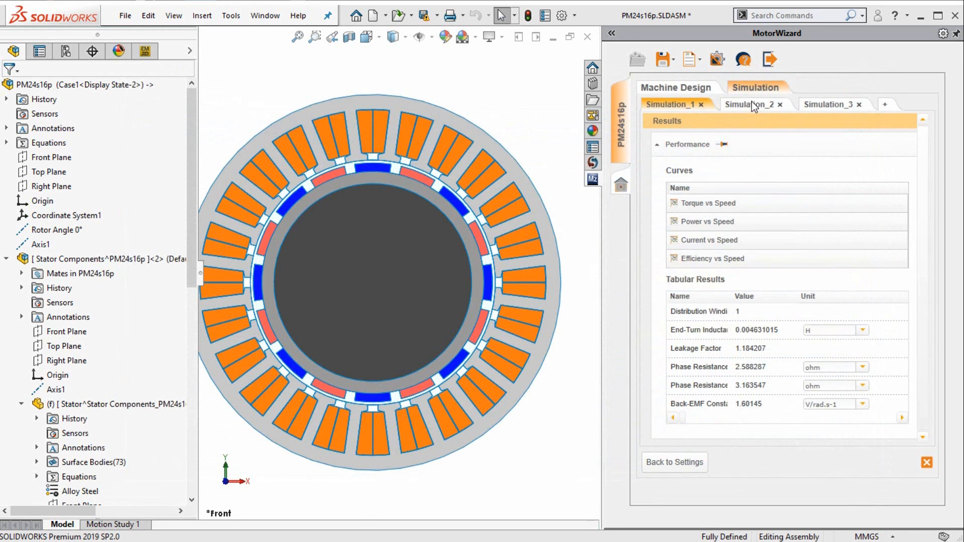
Step: View Simulation_2's three-phase Back EMF curve and list its data points
click(751, 104)
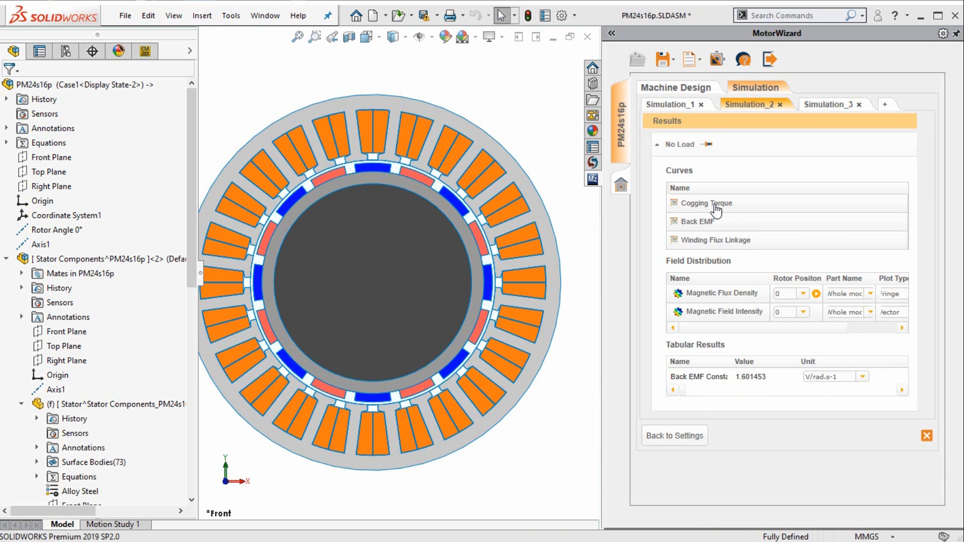
mouse_move(700, 232)
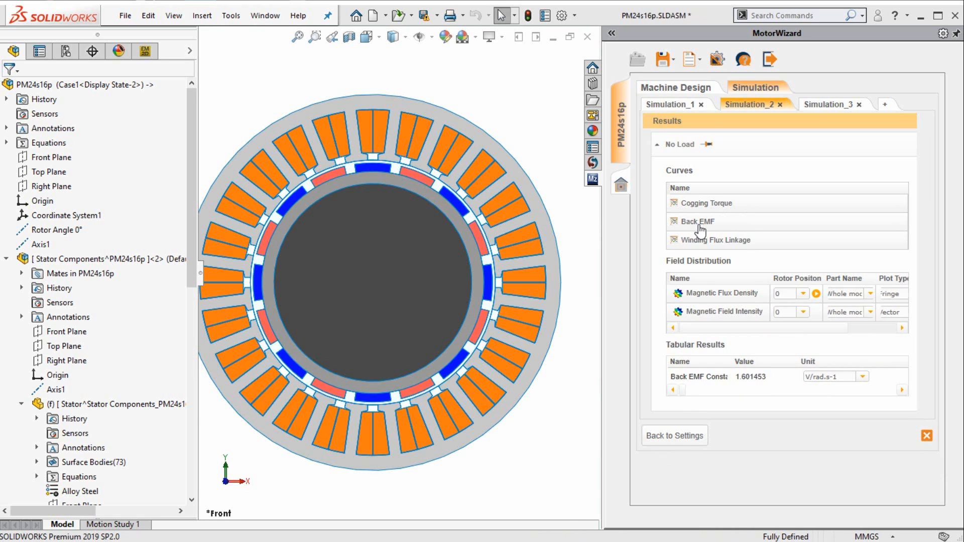
click(698, 221)
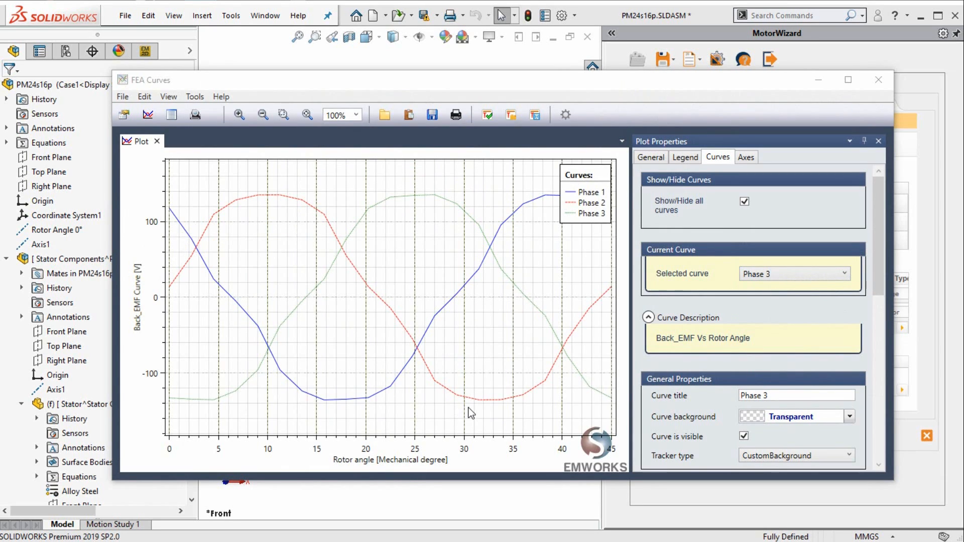
mouse_move(429, 432)
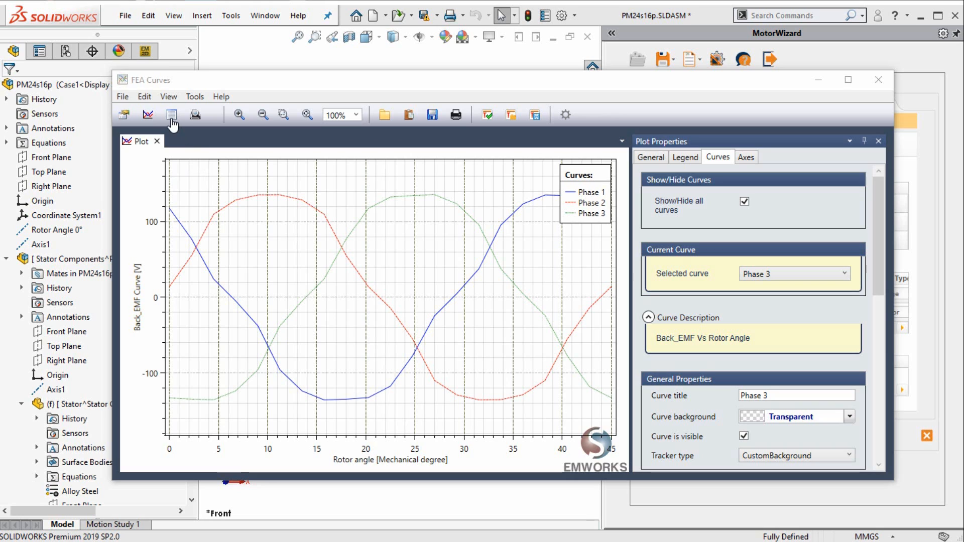
click(171, 114)
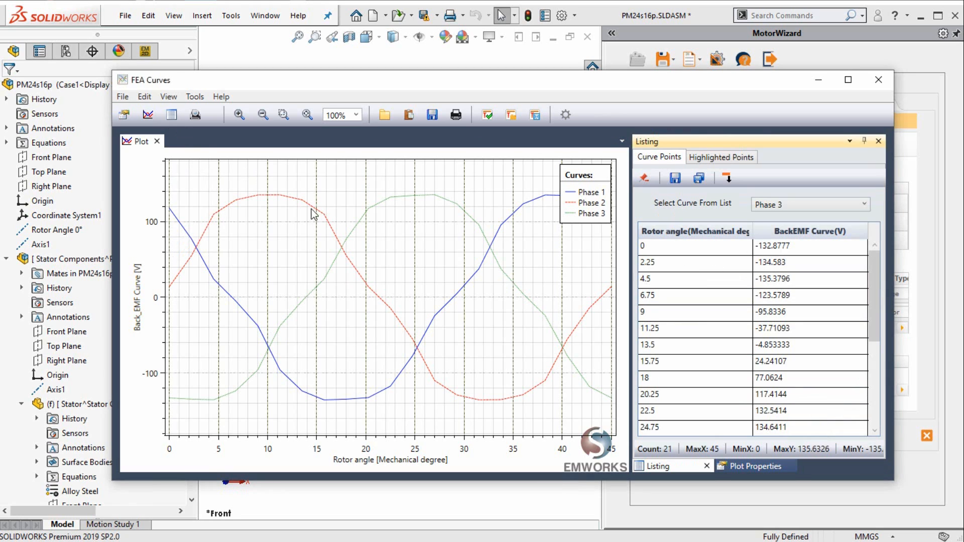
mouse_move(729, 265)
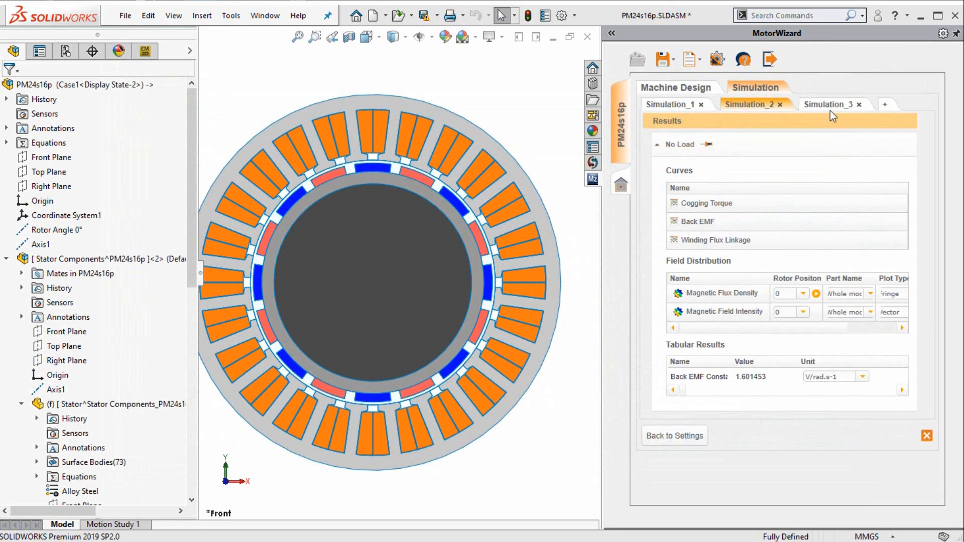
Step: View Simulation_3's Total Torque vs Rotor position waveform (about 33–37 N·m)
click(830, 104)
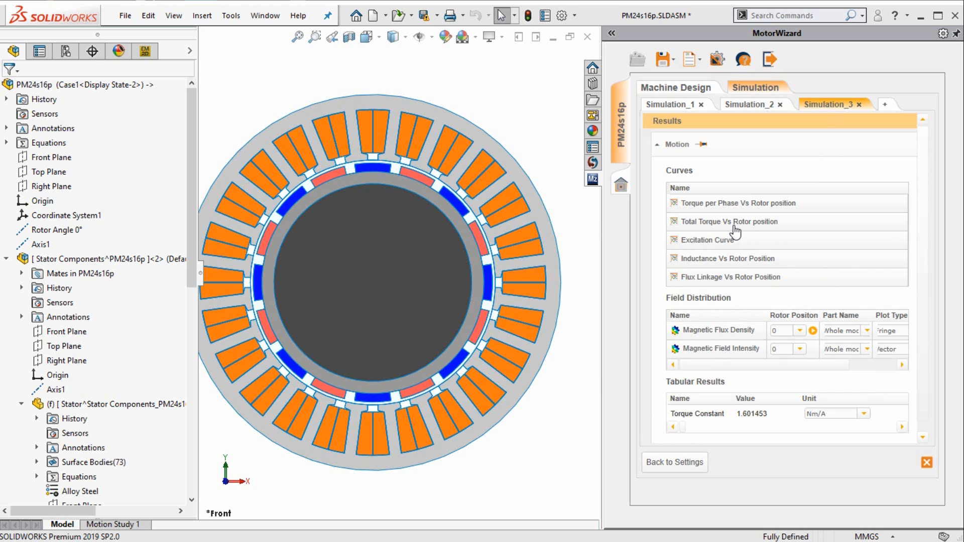
click(732, 221)
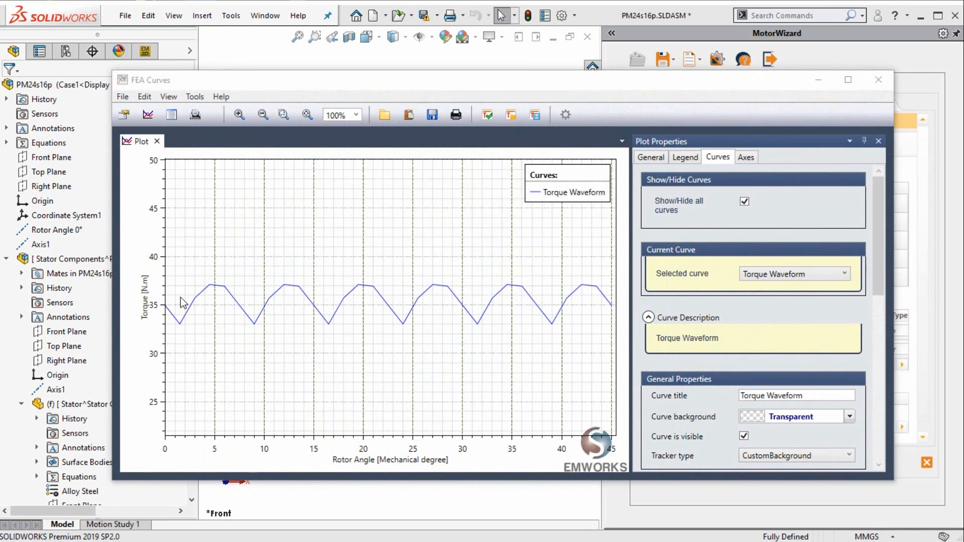
mouse_move(317, 325)
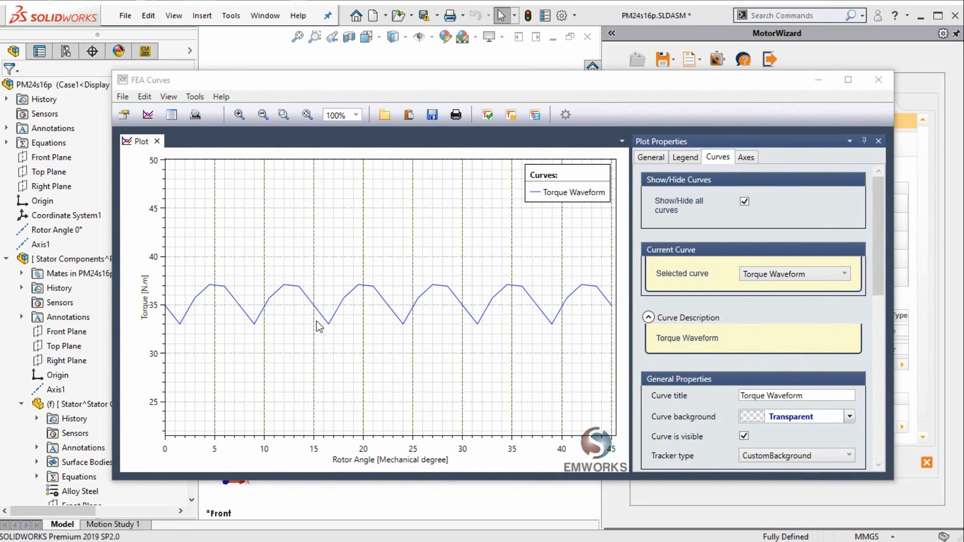
mouse_move(326, 333)
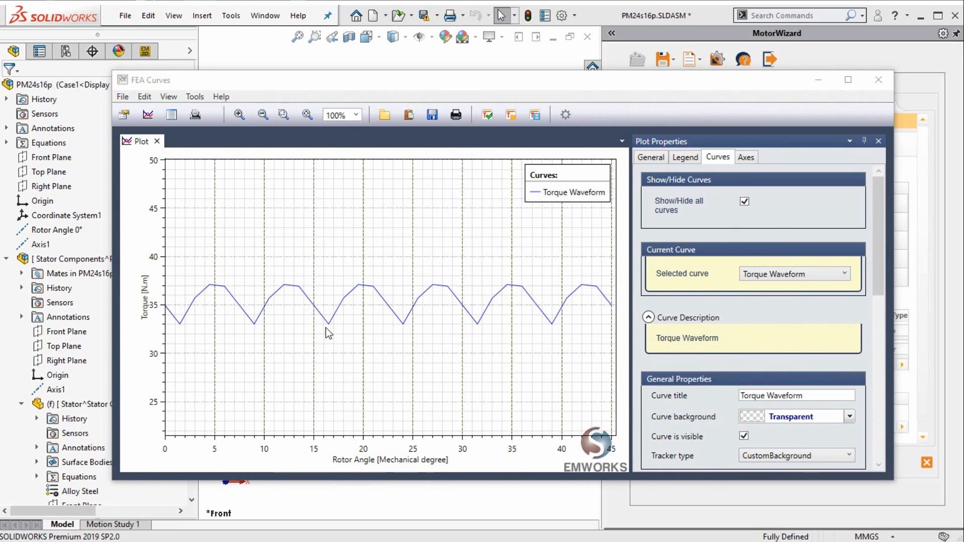
mouse_move(397, 324)
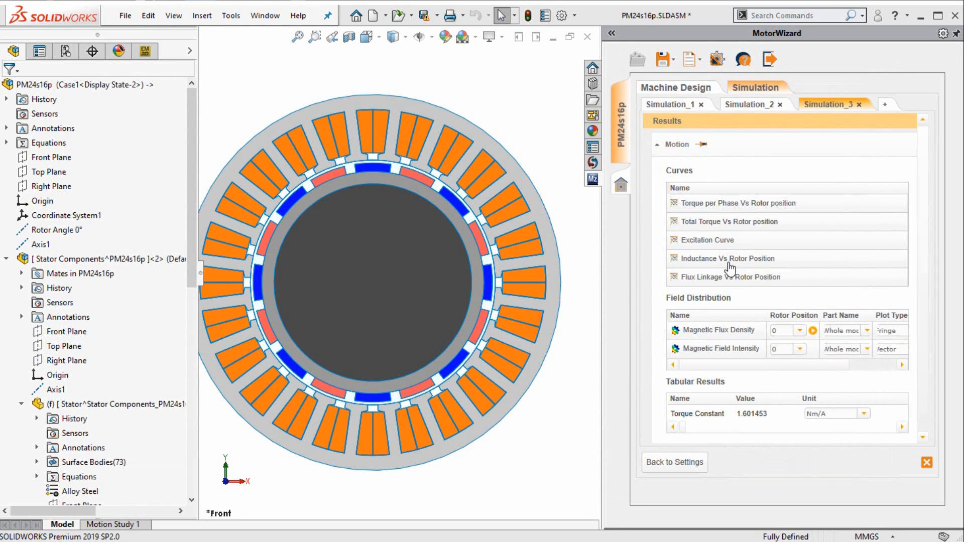
click(729, 258)
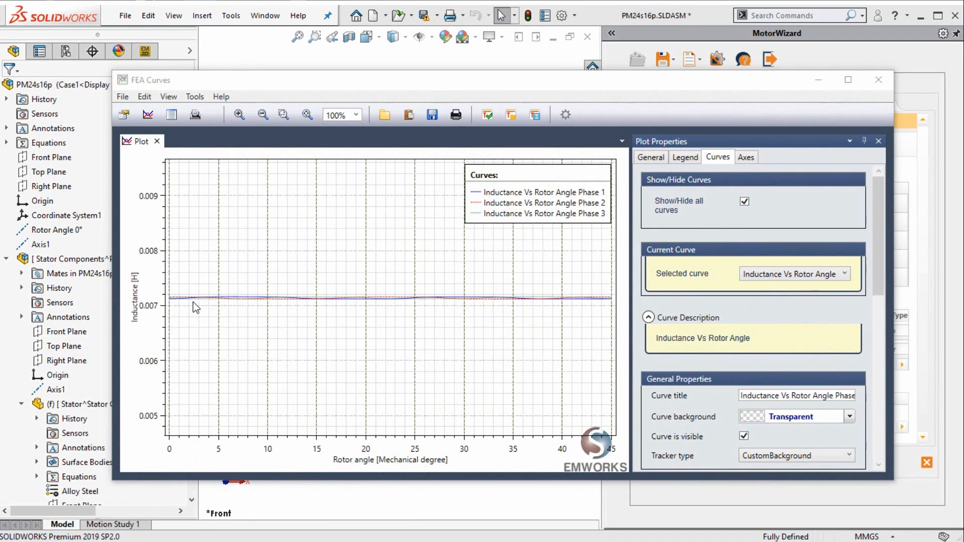
mouse_move(242, 312)
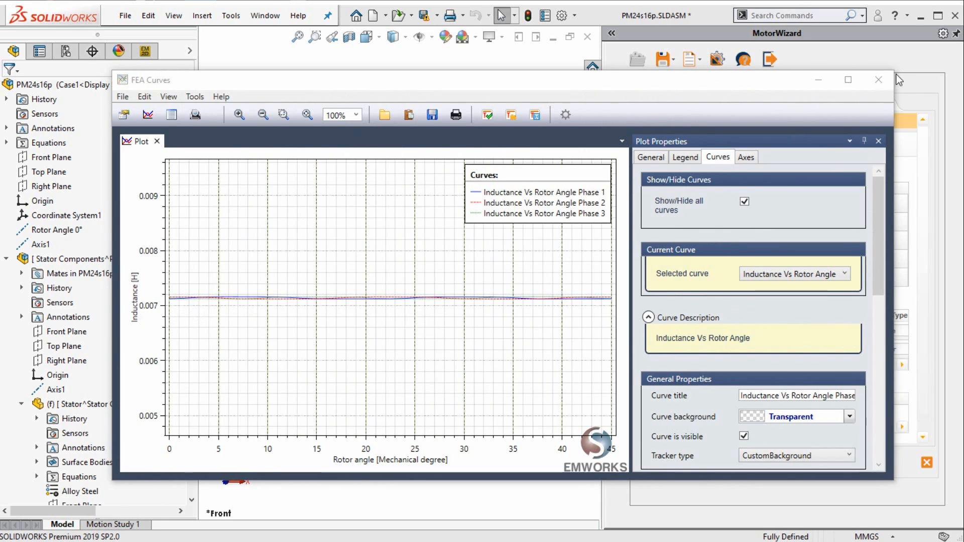
click(878, 79)
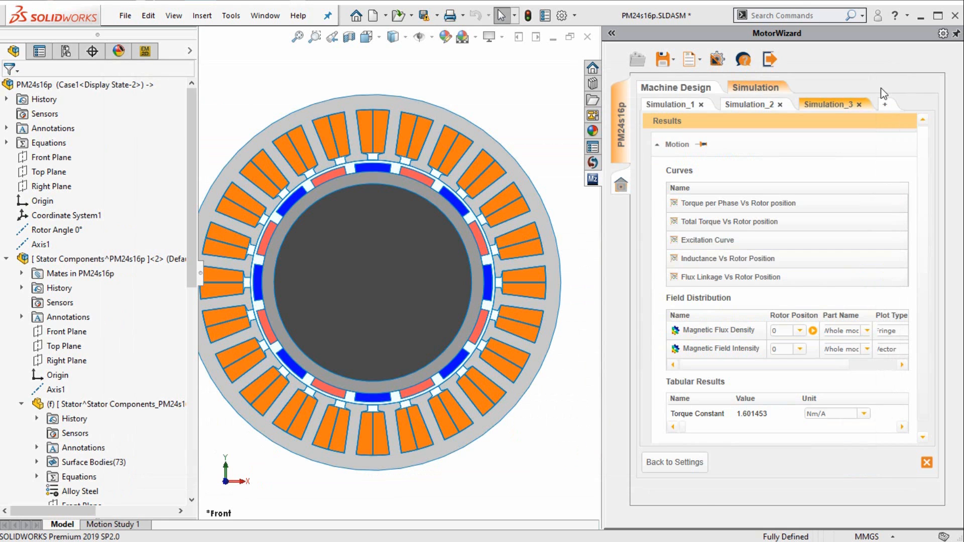
mouse_move(728, 341)
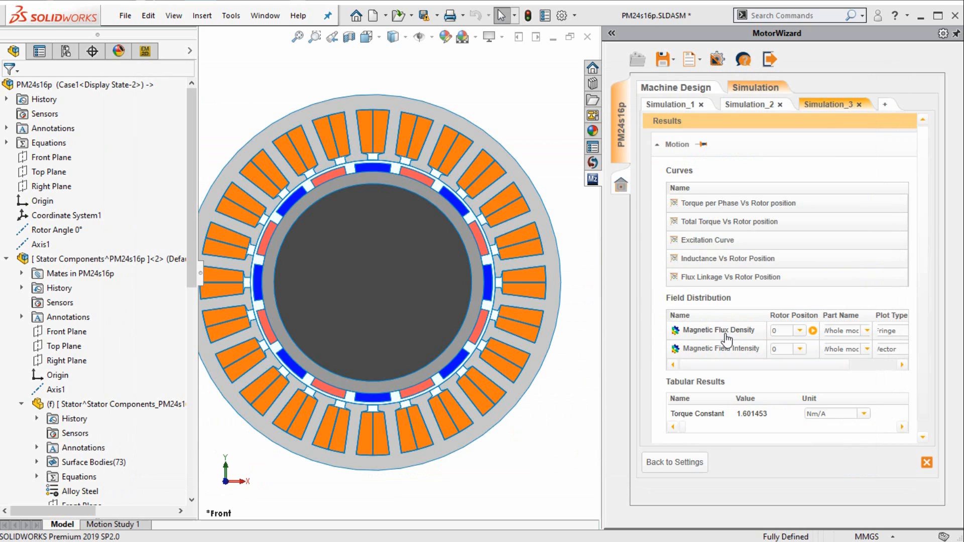